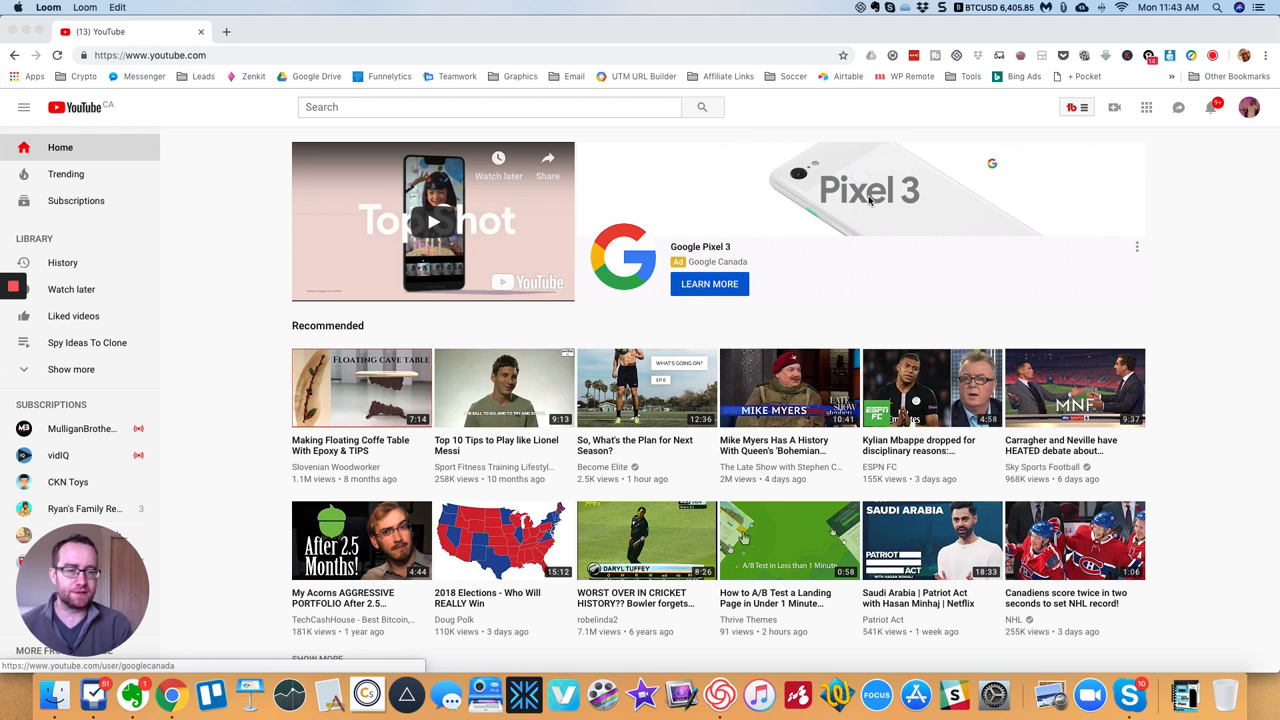
{"action": "mouse_move", "coordinate": [716, 144]}
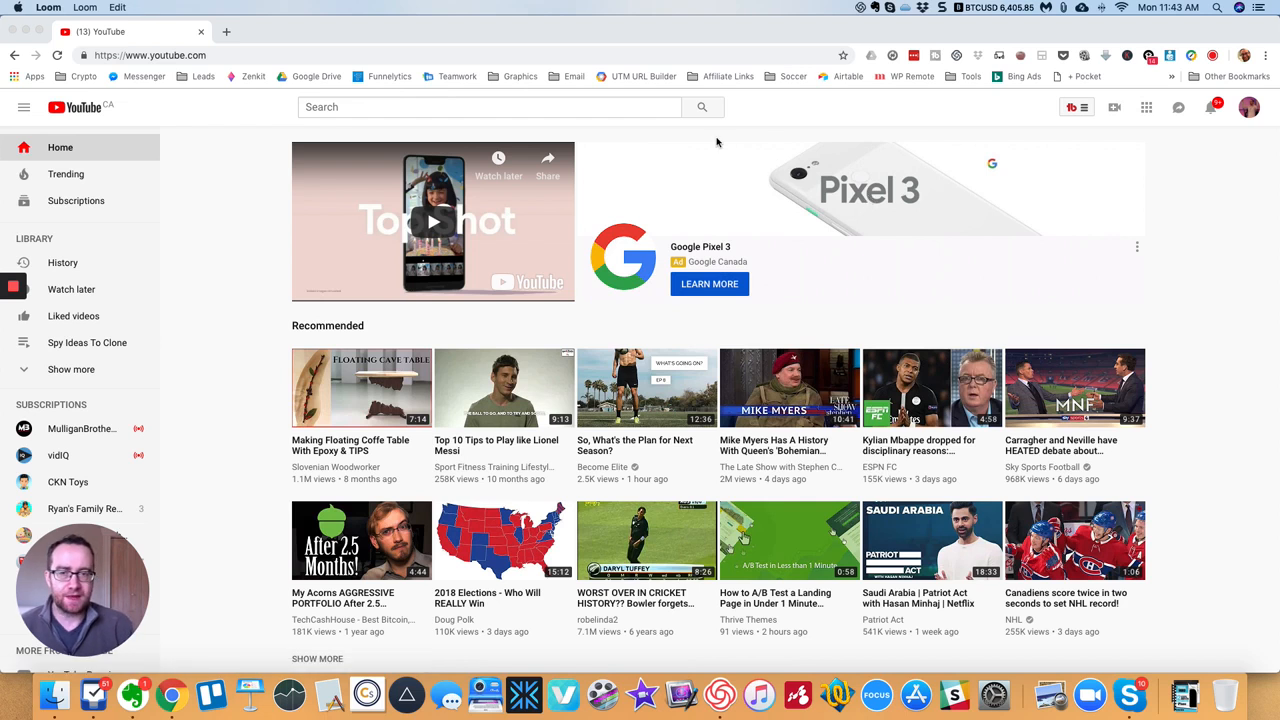
{"action": "mouse_move", "coordinate": [512, 122]}
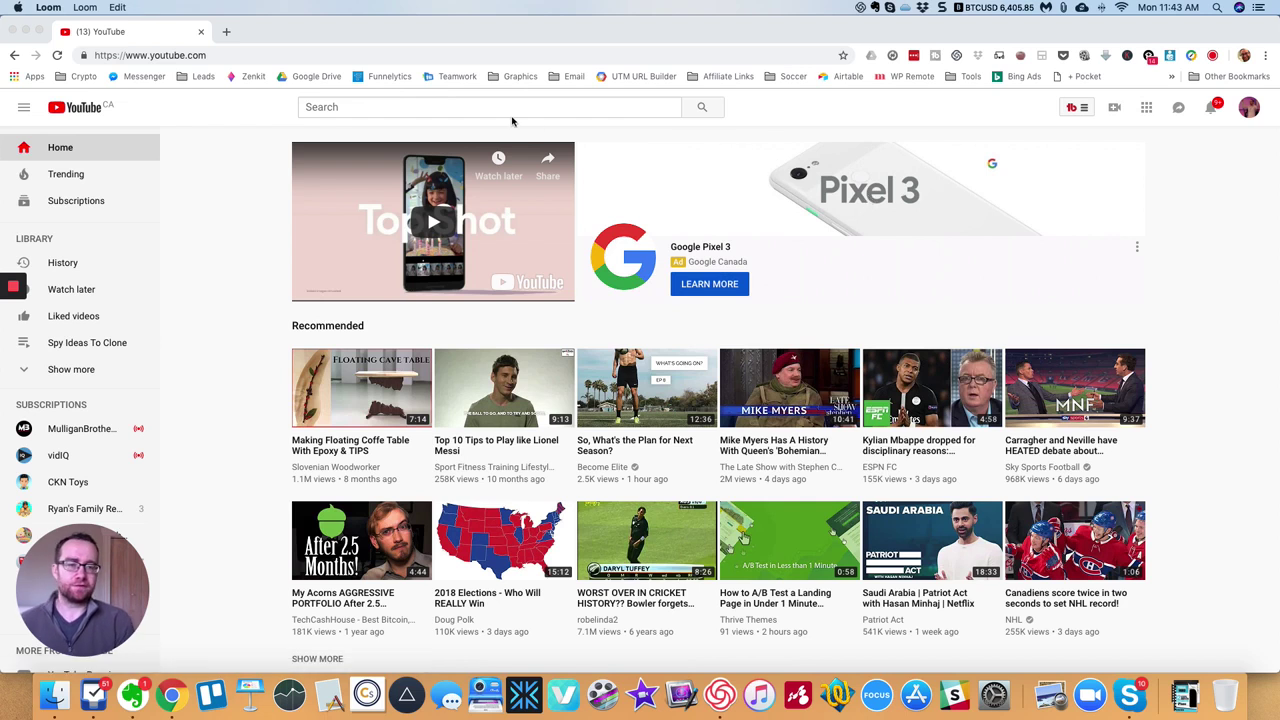
Step: Search YouTube for 'clouds'
{"action": "left_click", "coordinate": [488, 108]}
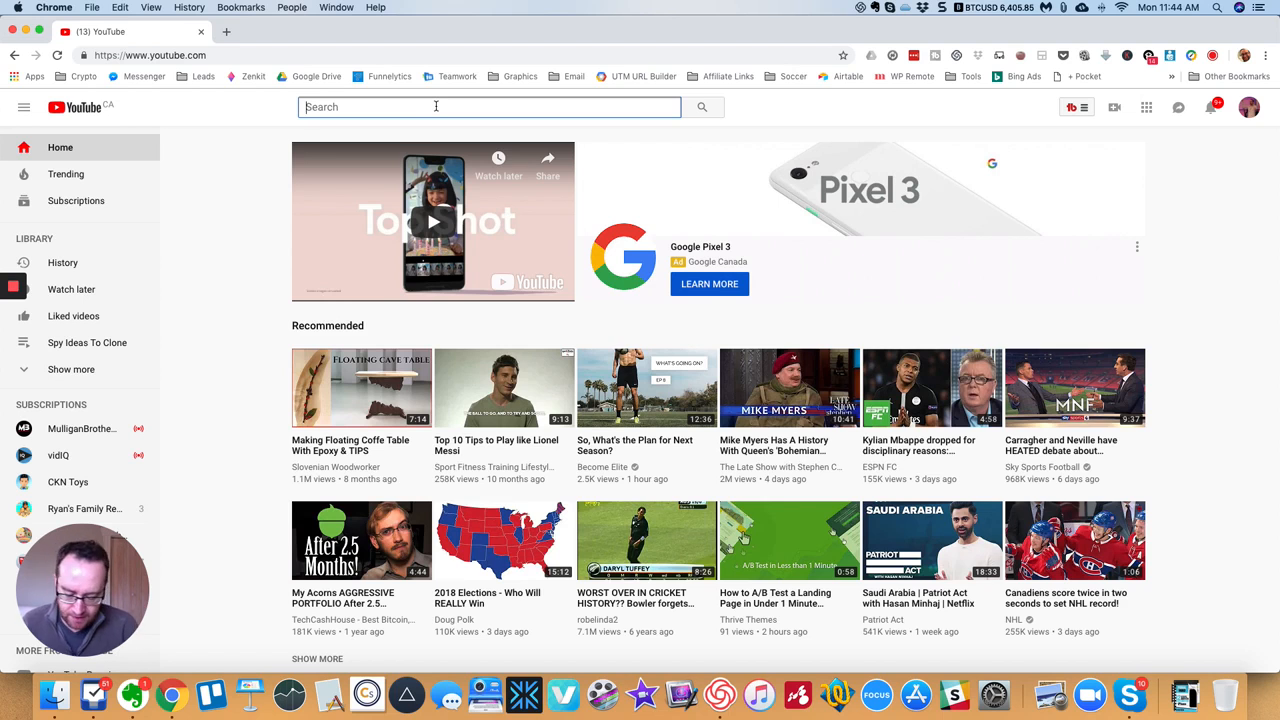
{"action": "type", "text": "clou"}
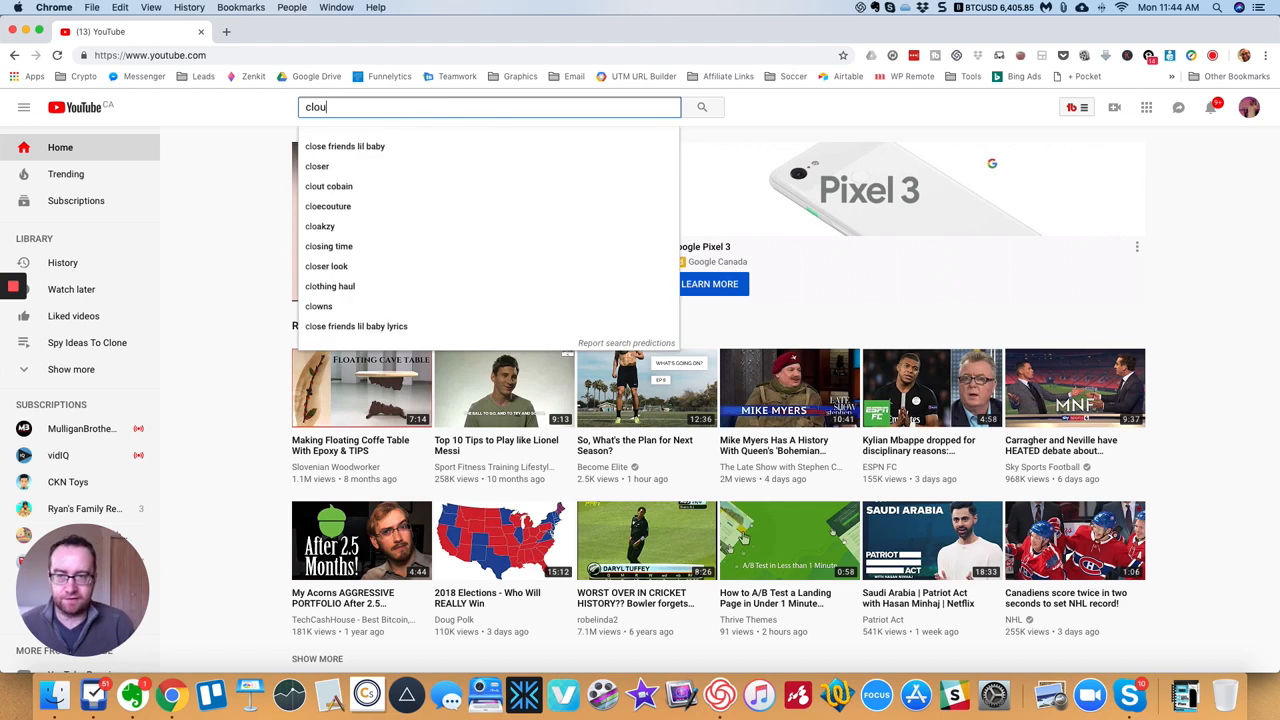
{"action": "type", "text": "ds"}
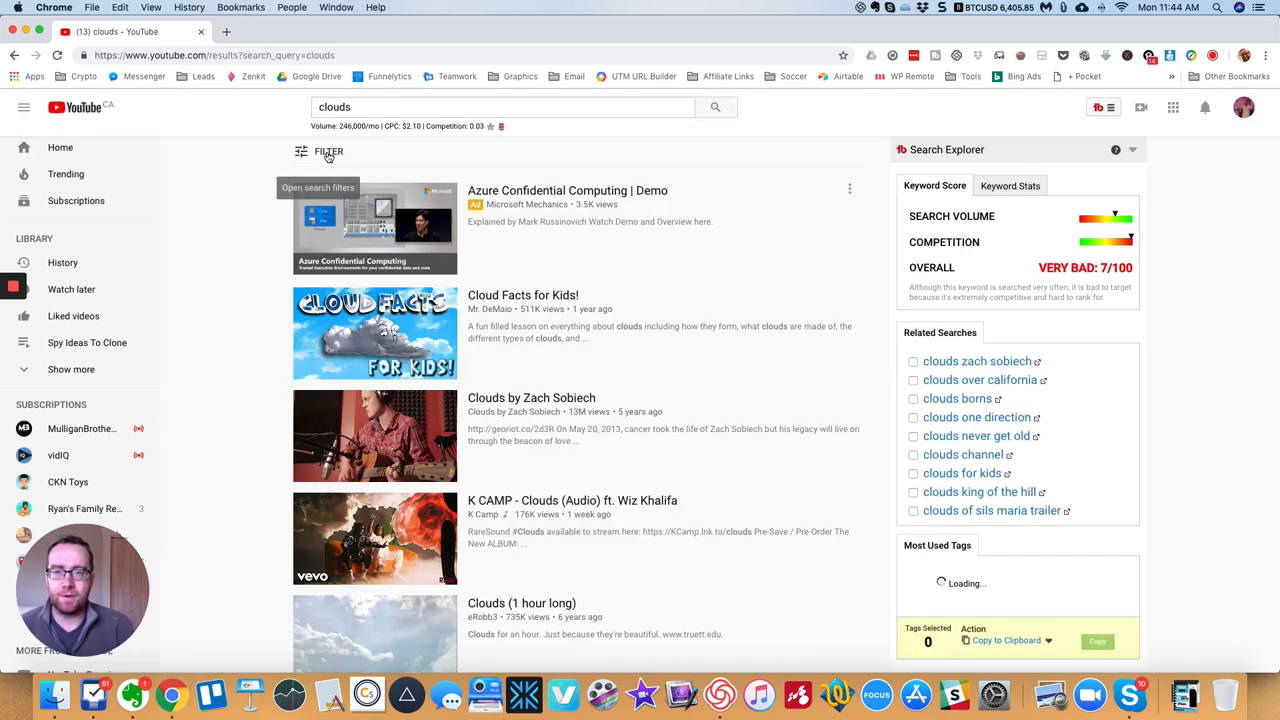
Step: Filter the results to Creative Commons videos and scroll through them
{"action": "left_click", "coordinate": [328, 152]}
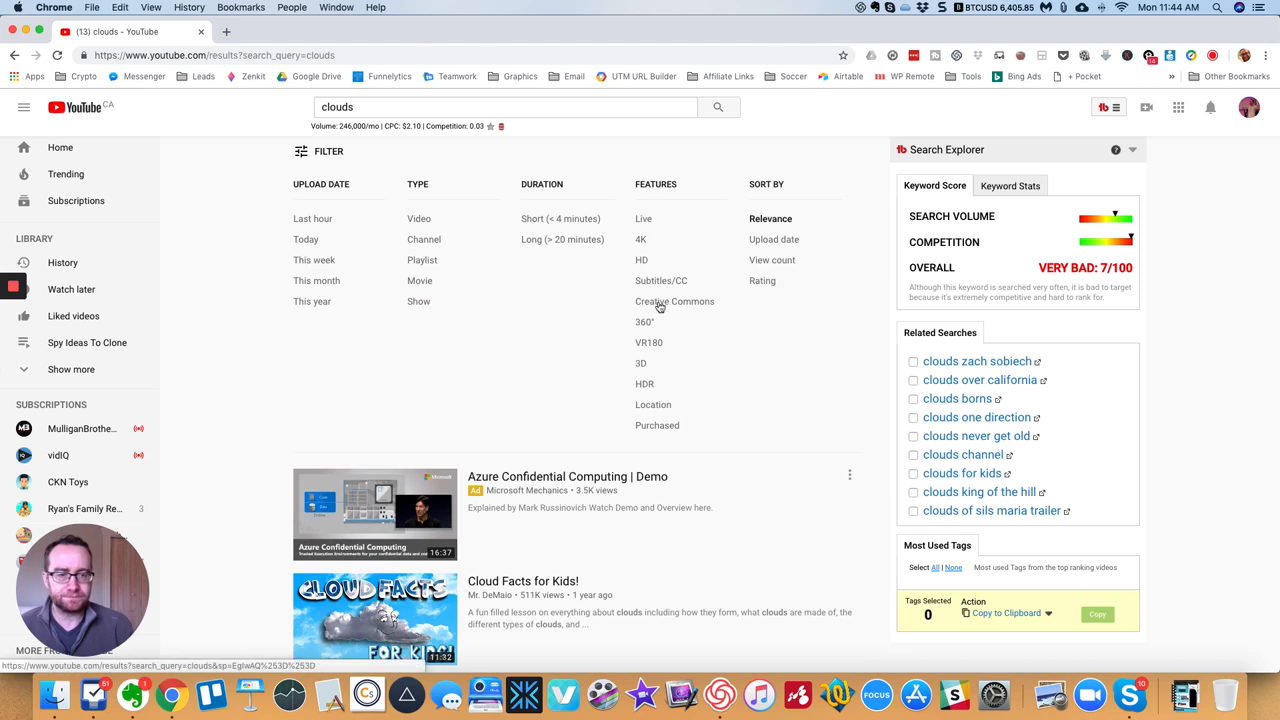
{"action": "left_click", "coordinate": [674, 300]}
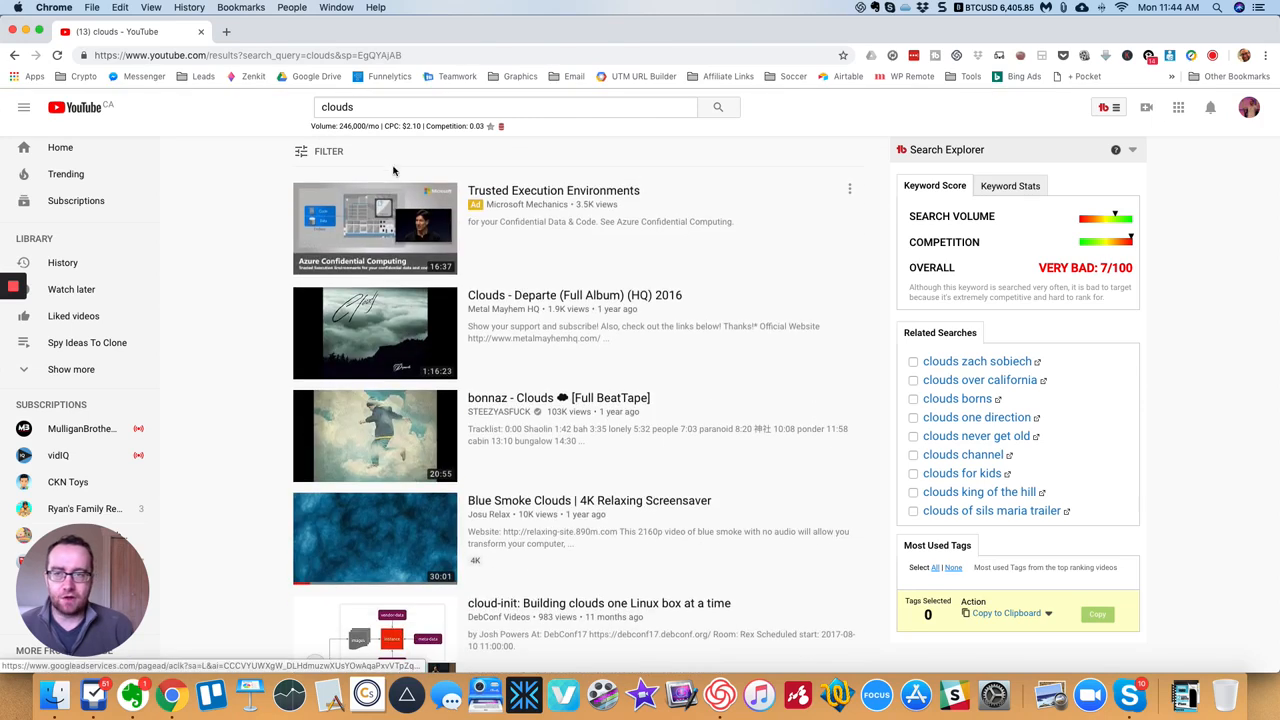
{"action": "left_click", "coordinate": [328, 152]}
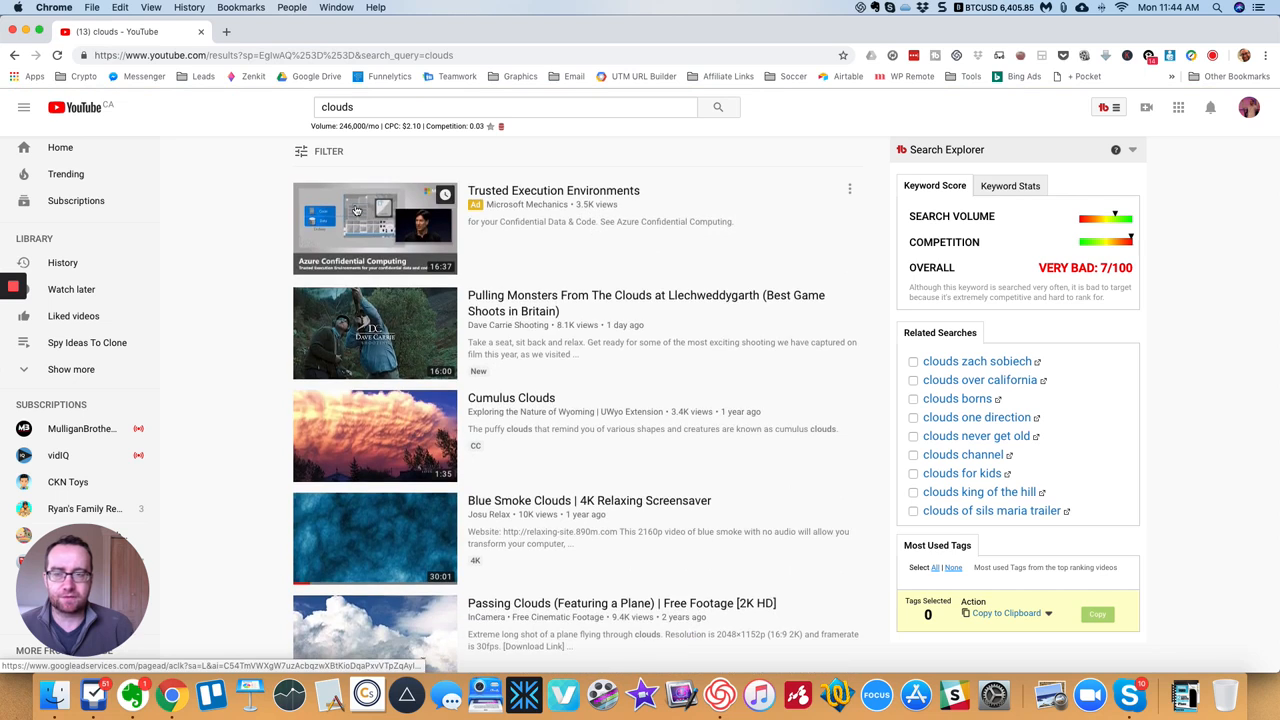
{"action": "left_click", "coordinate": [328, 152]}
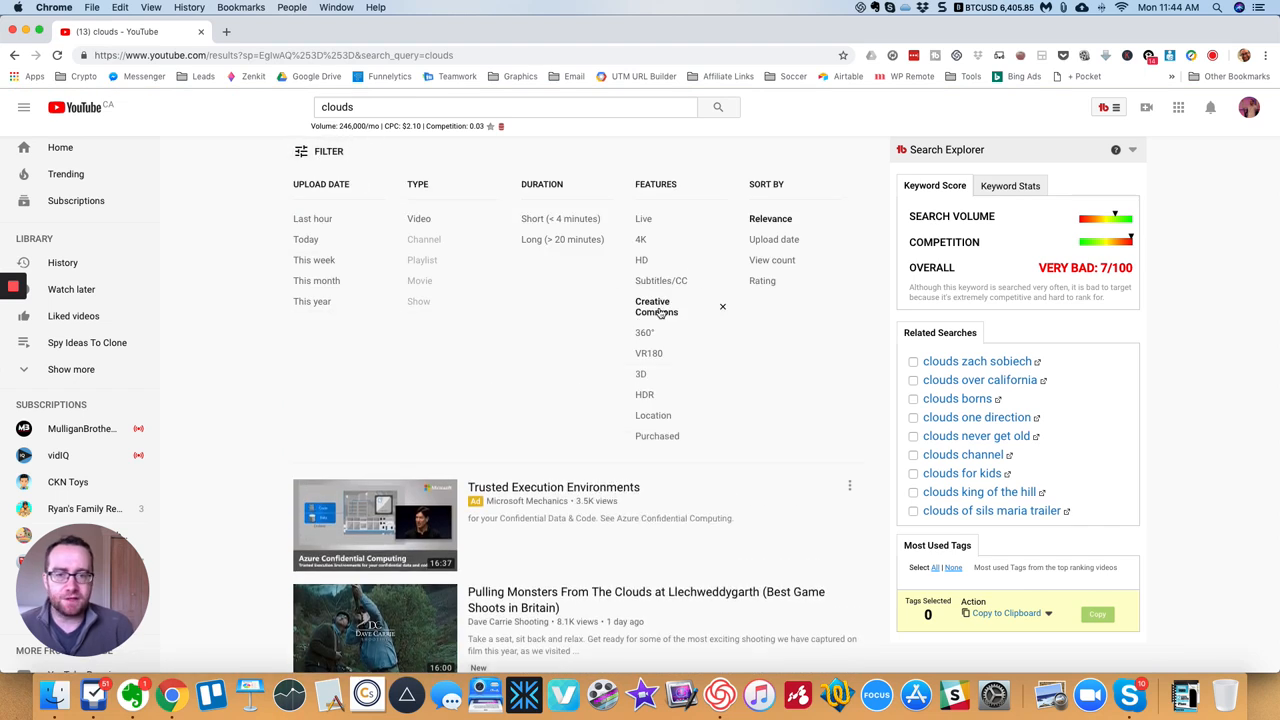
{"action": "scroll", "scroll_direction": "down", "scroll_amount": 3}
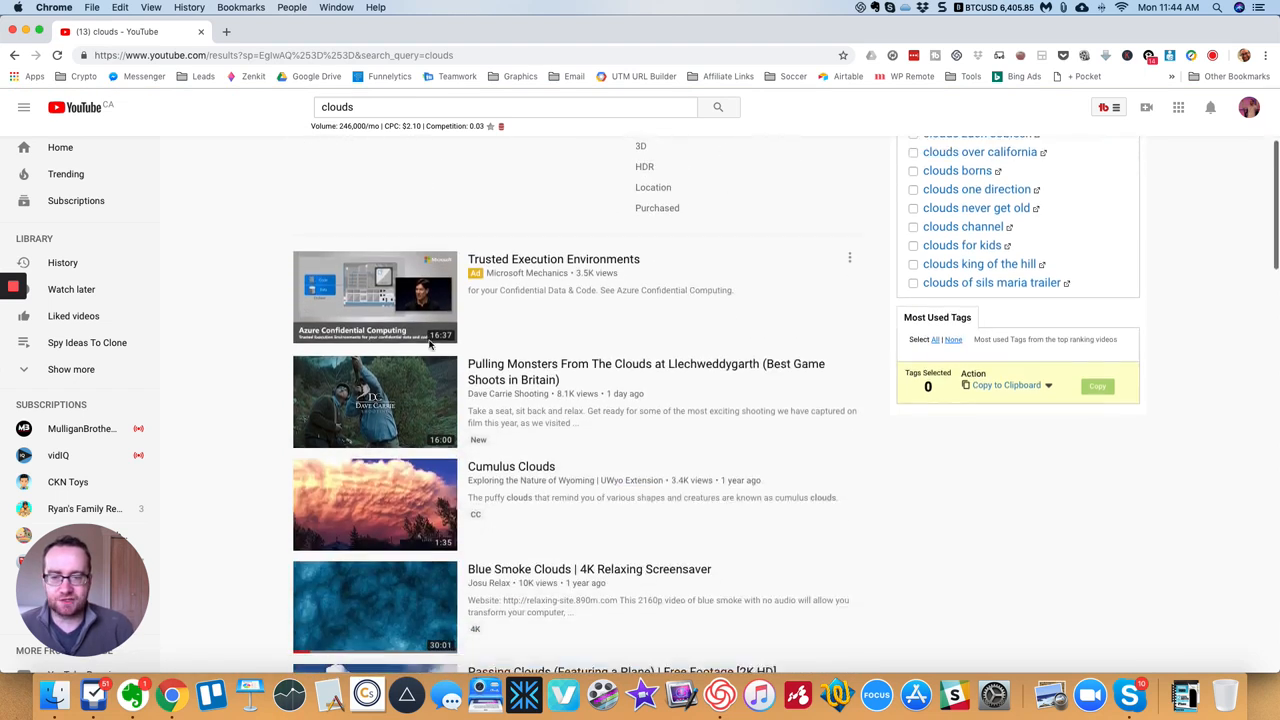
{"action": "scroll", "scroll_direction": "down", "scroll_amount": 3}
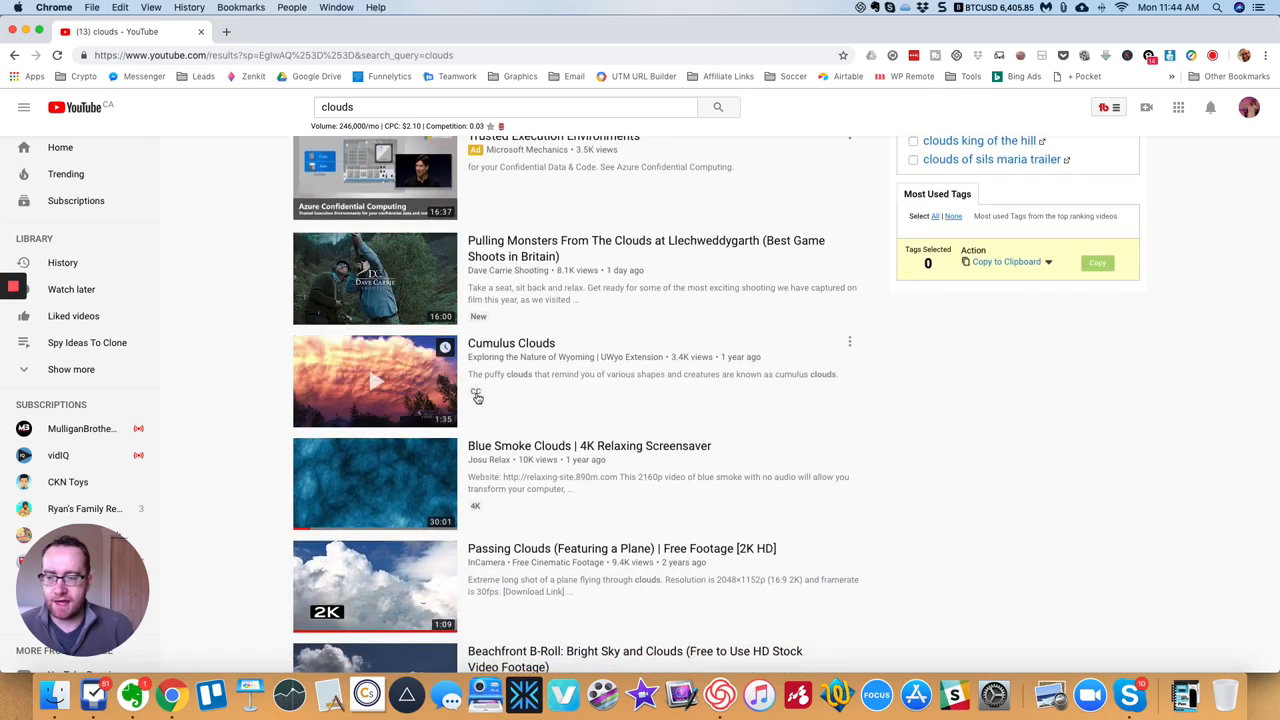
{"action": "left_click", "coordinate": [374, 380]}
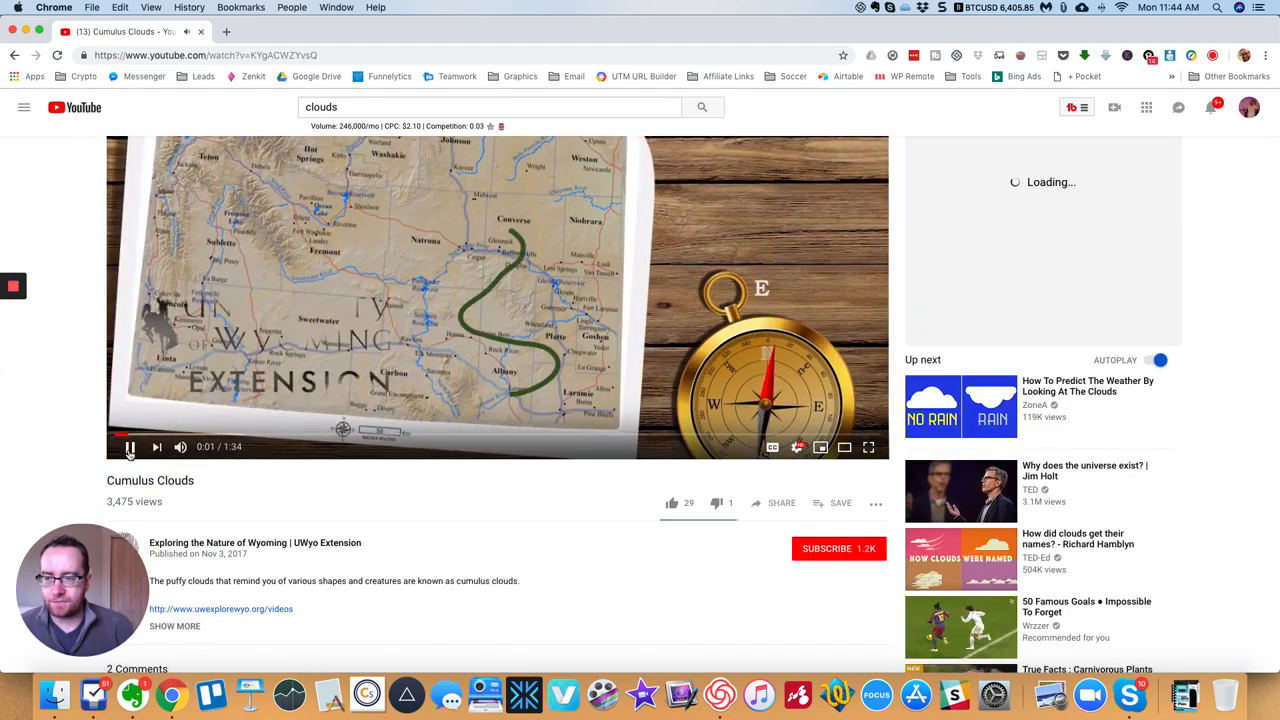
{"action": "left_click", "coordinate": [174, 626]}
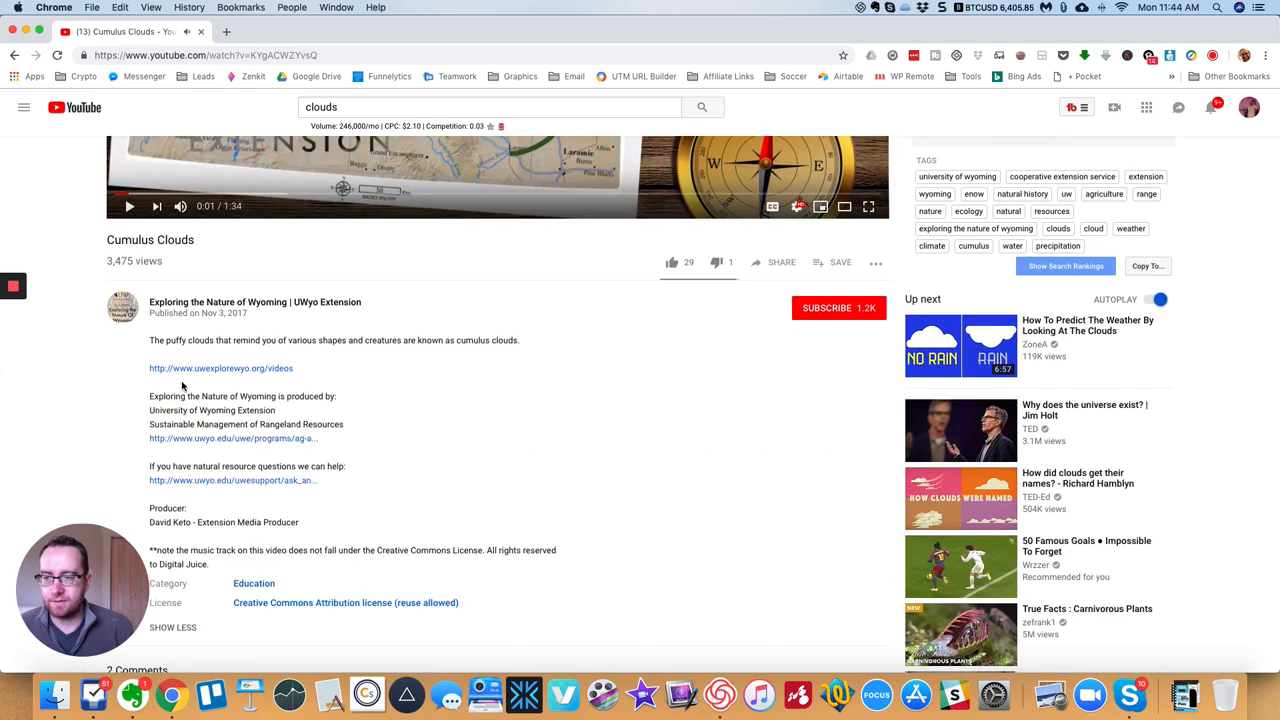
{"action": "scroll", "scroll_direction": "down", "scroll_amount": 3}
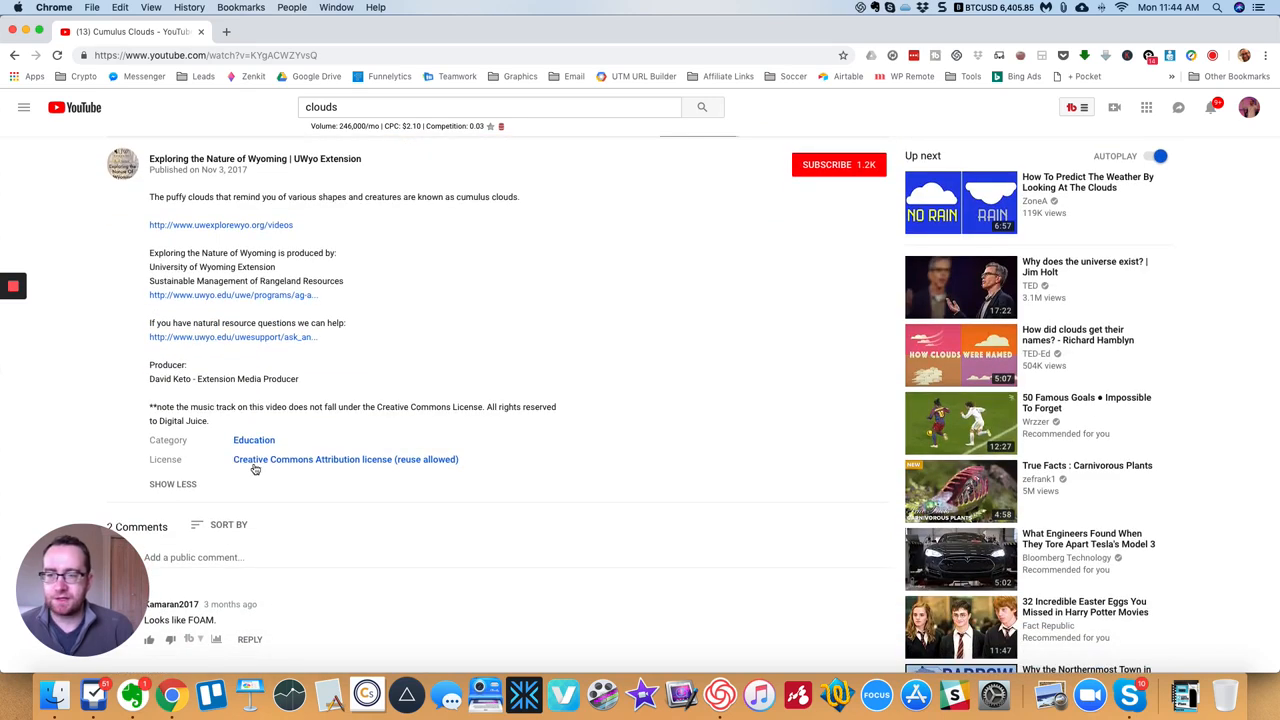
{"action": "mouse_move", "coordinate": [396, 468]}
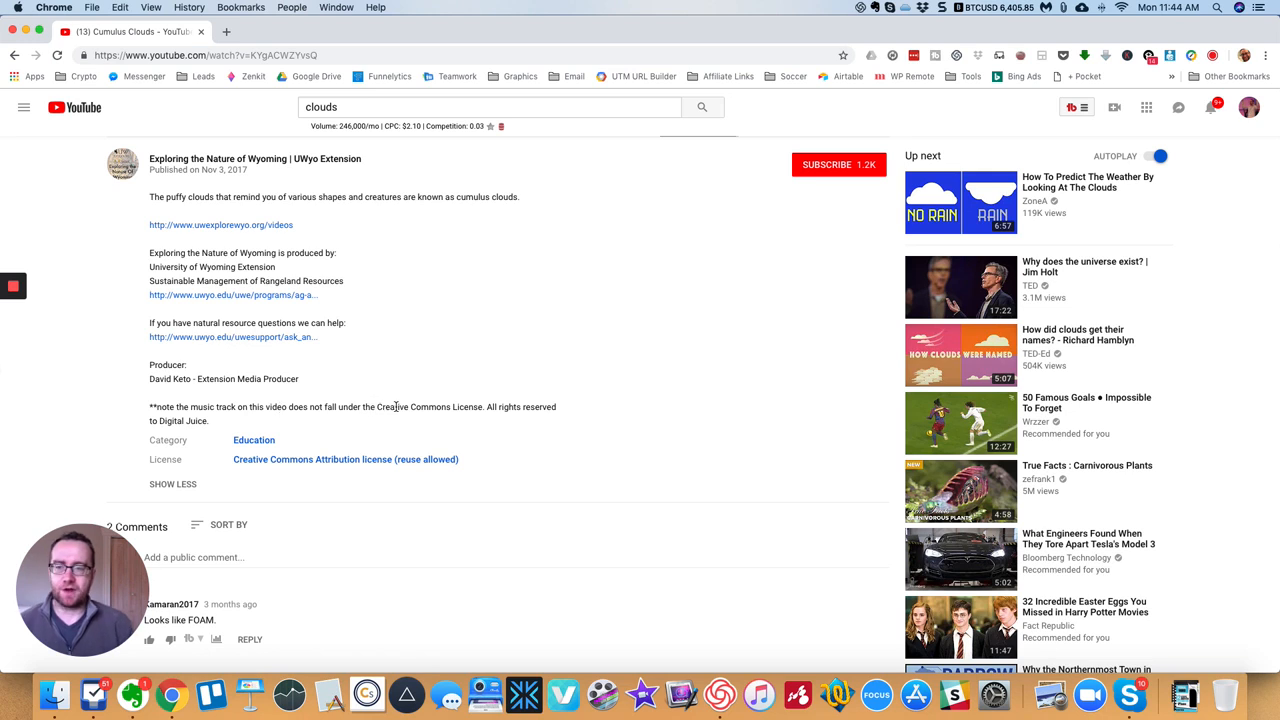
{"action": "mouse_move", "coordinate": [290, 468]}
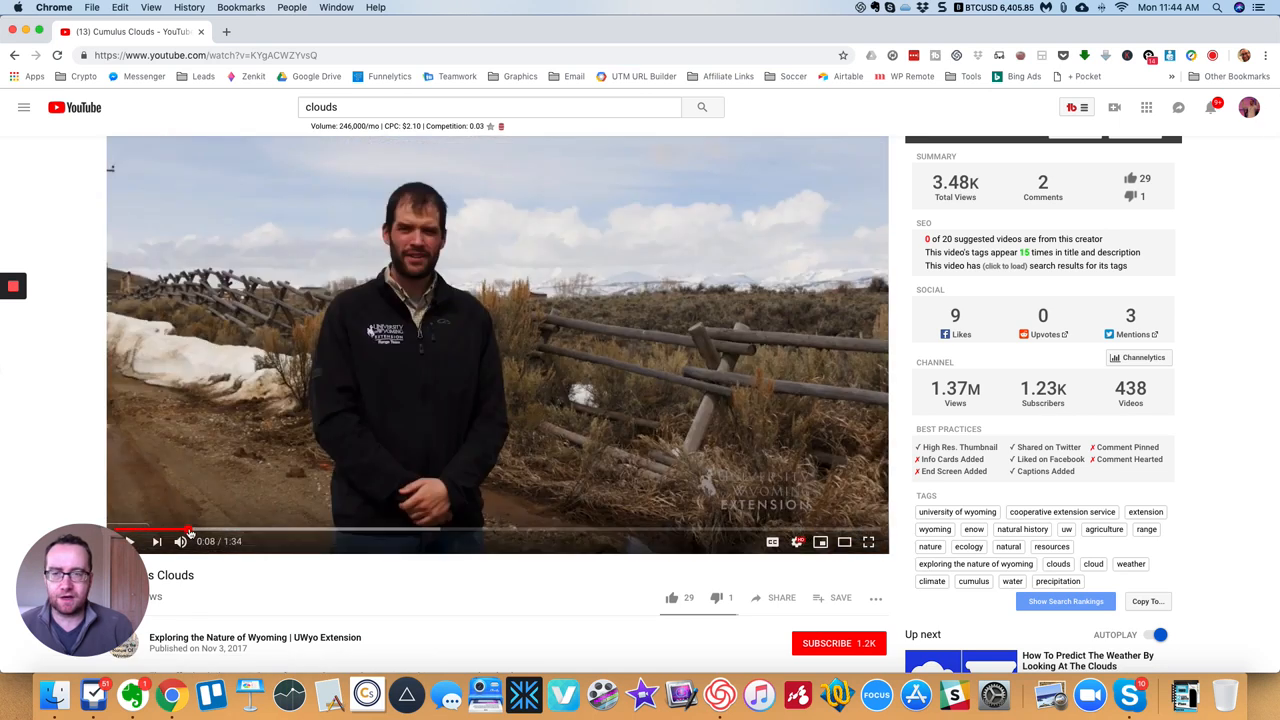
{"action": "scroll", "scroll_direction": "down", "scroll_amount": 3}
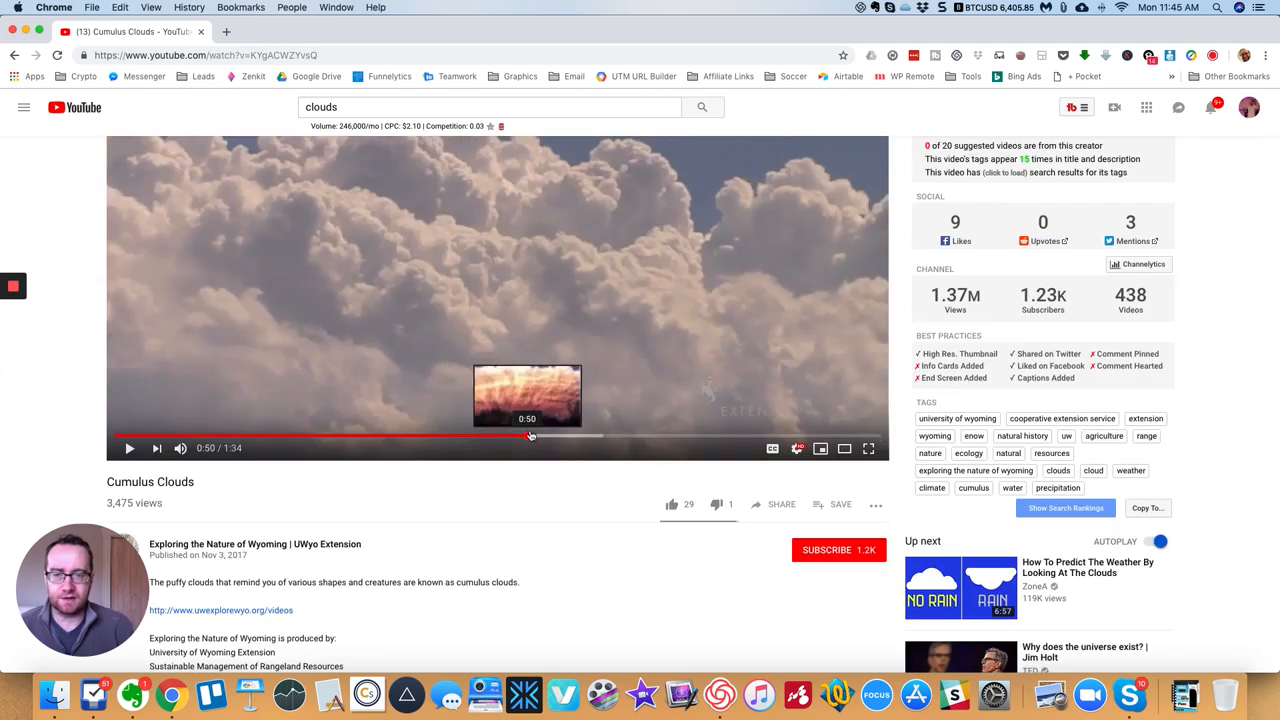
{"action": "left_click", "coordinate": [616, 436]}
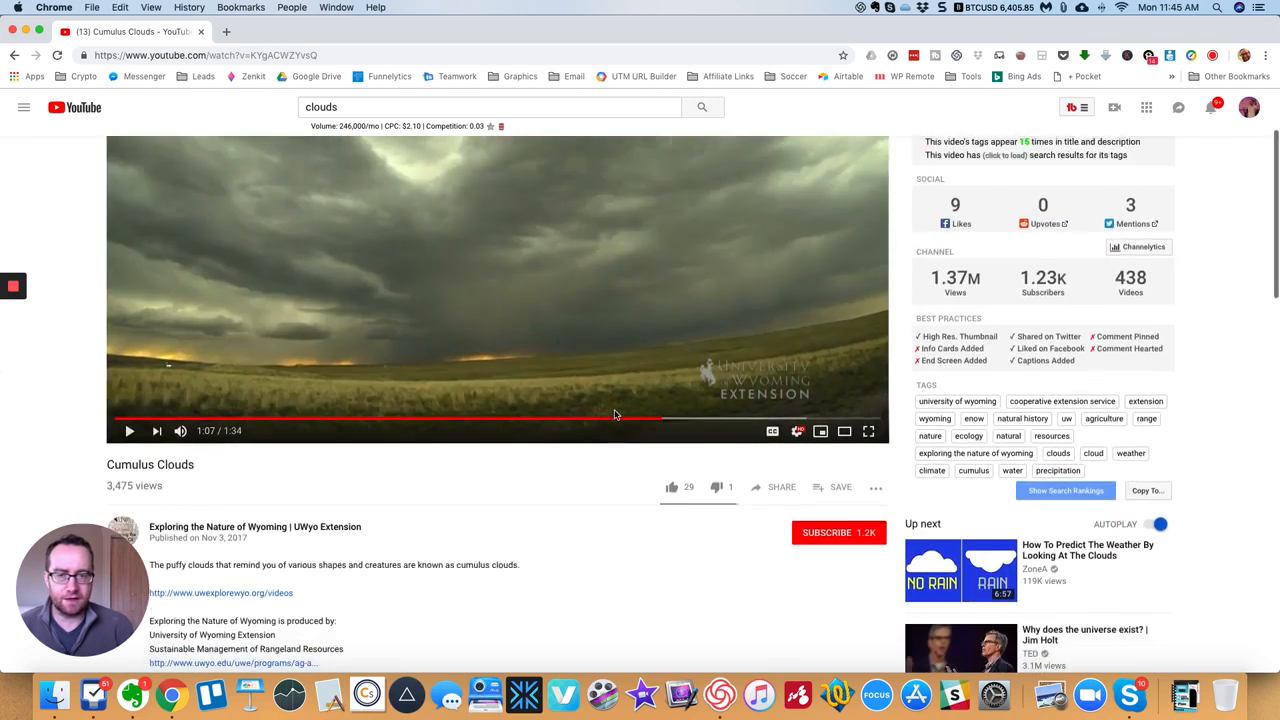
{"action": "scroll", "scroll_direction": "down", "scroll_amount": 3}
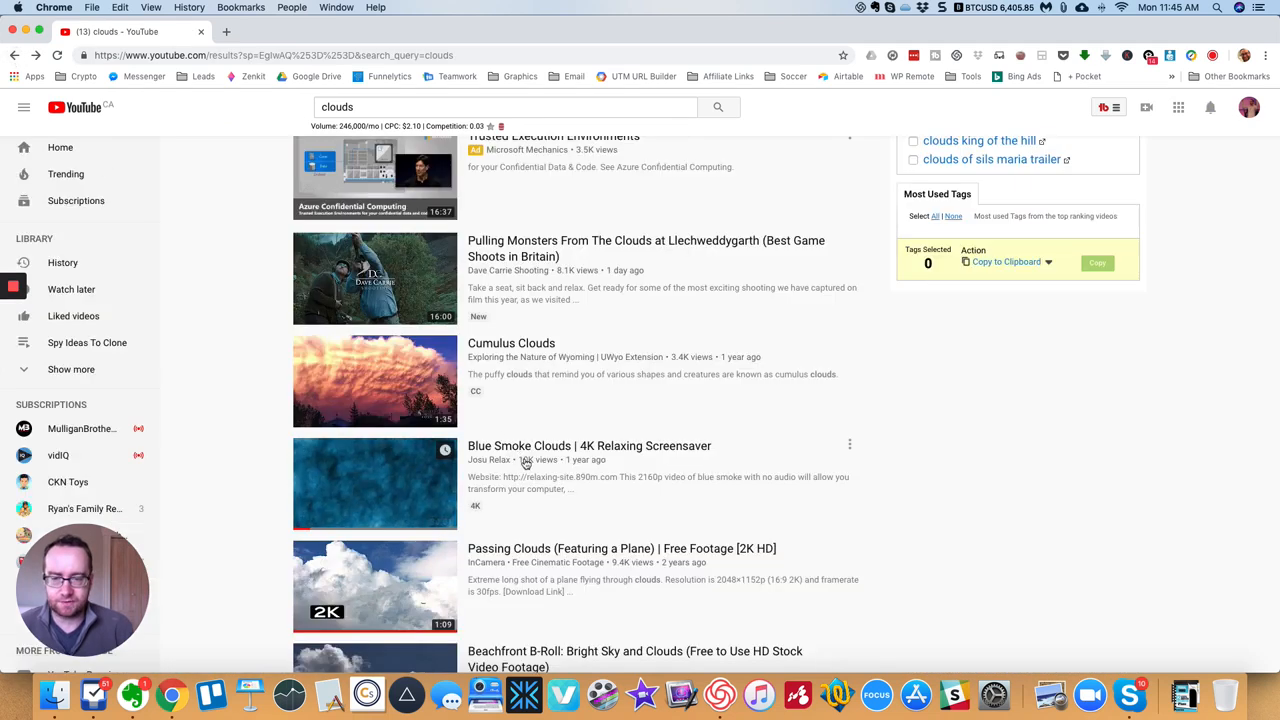
Step: Open the Passing Clouds free footage video and preview it partway through
{"action": "scroll", "scroll_direction": "down", "scroll_amount": 3}
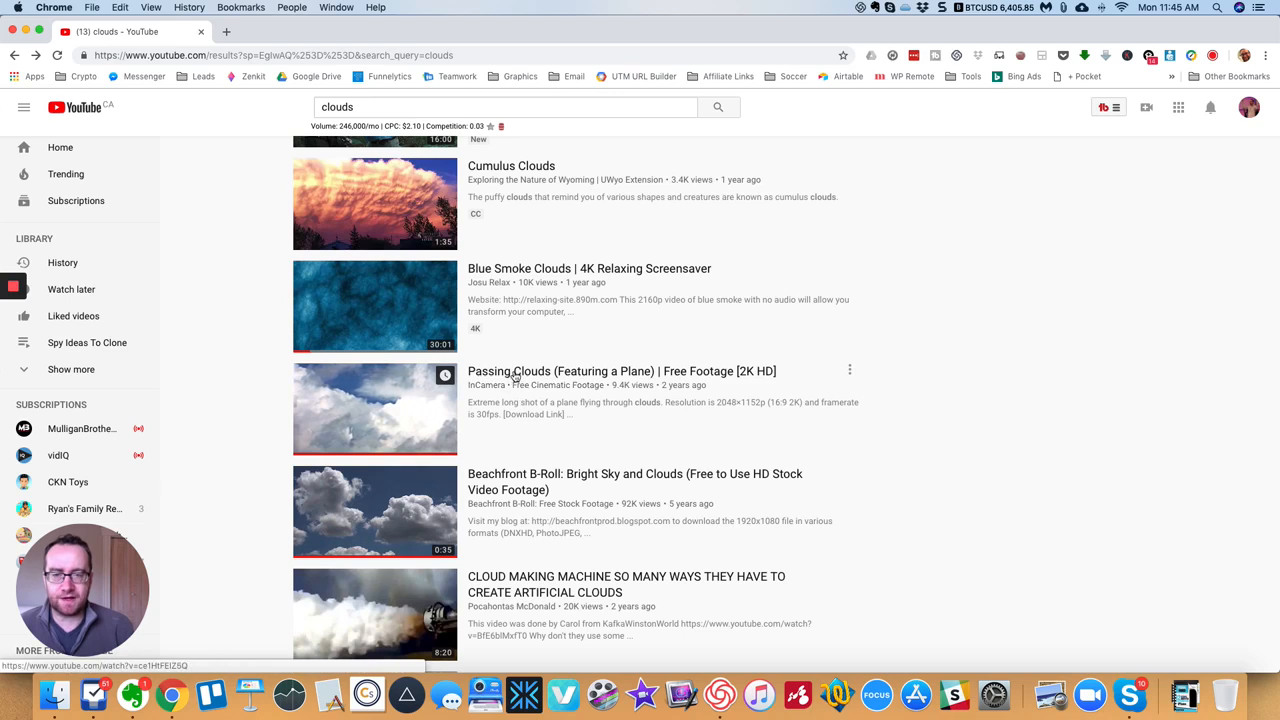
{"action": "left_click", "coordinate": [376, 408]}
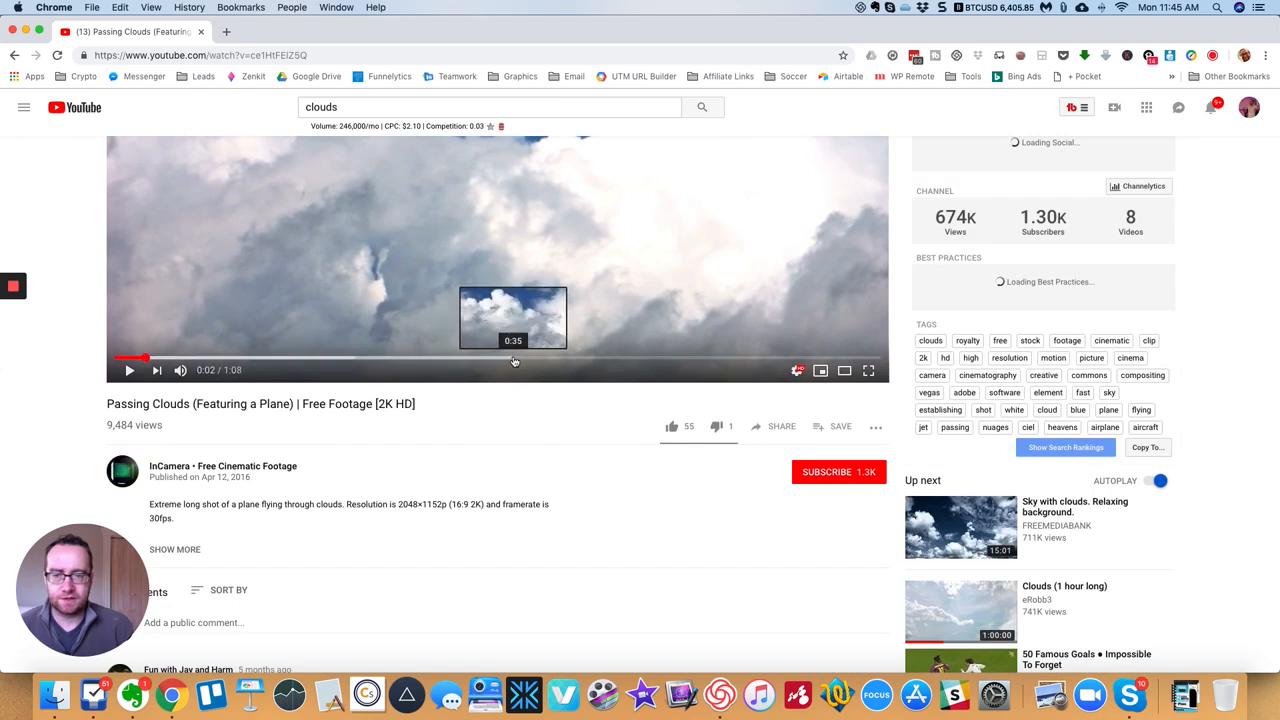
{"action": "left_click", "coordinate": [512, 356]}
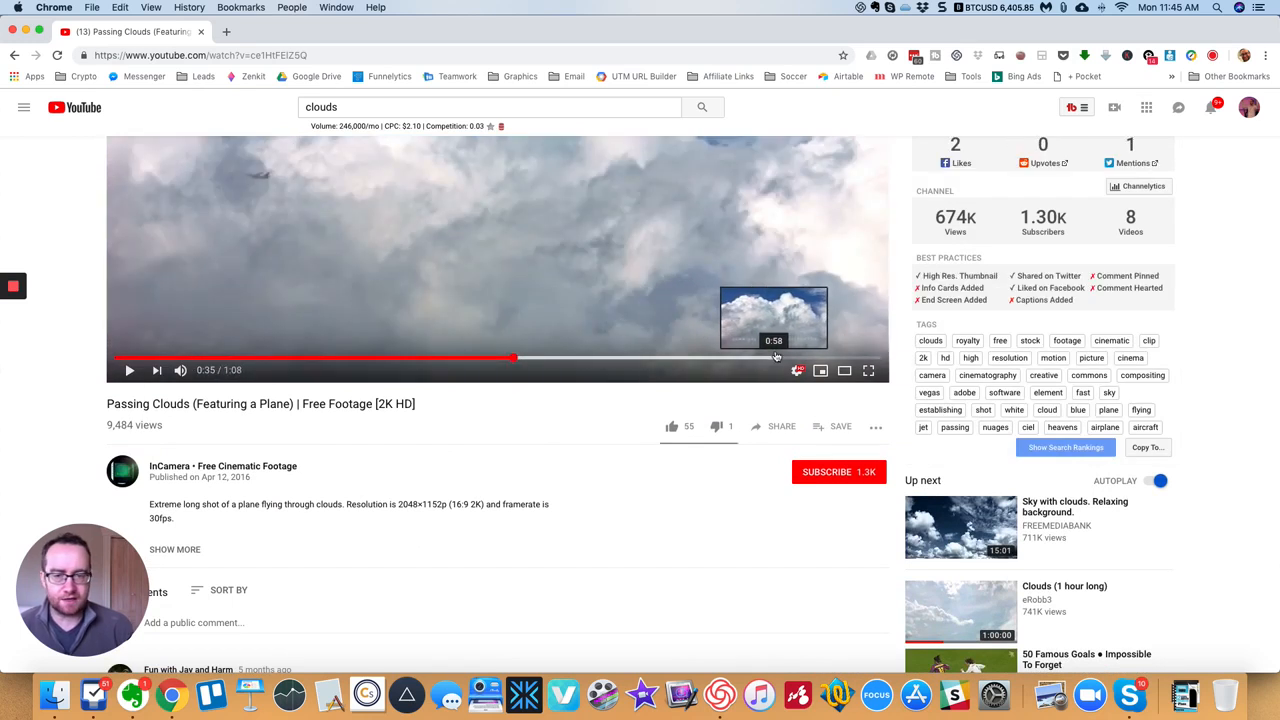
Step: Expand the description to see the Creative Commons license and download link
{"action": "scroll", "scroll_direction": "down", "scroll_amount": 3}
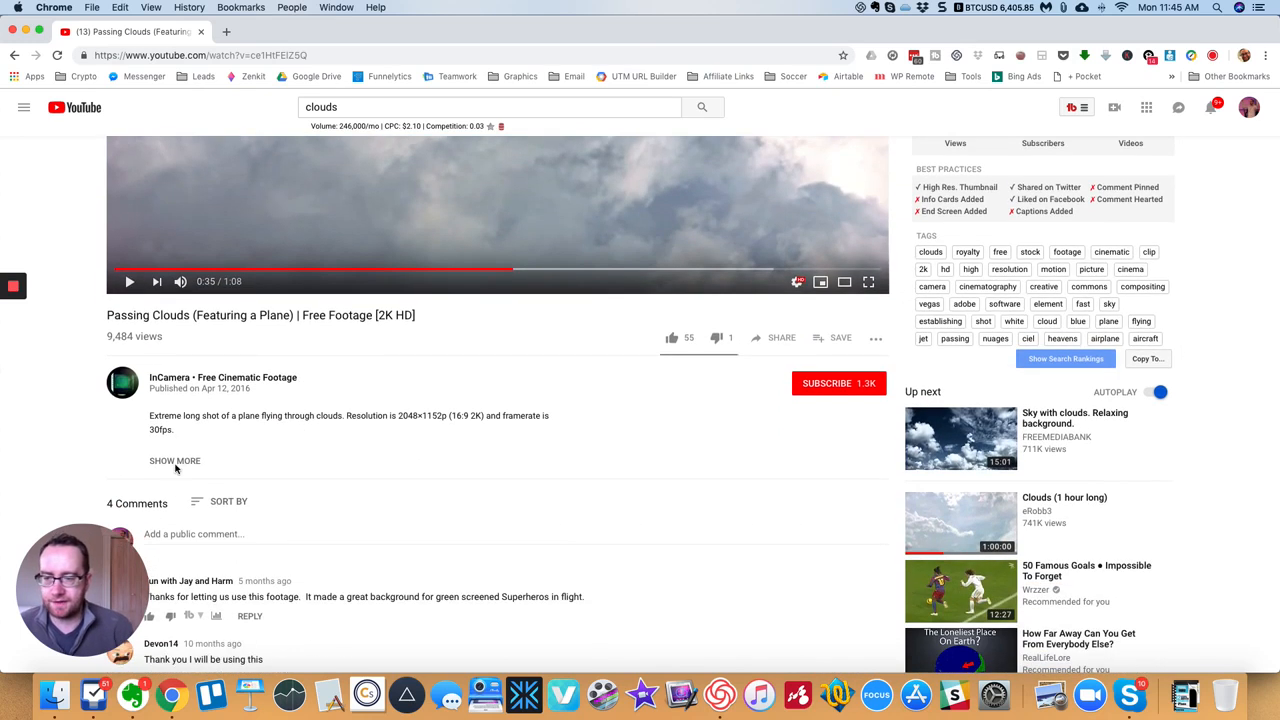
{"action": "left_click", "coordinate": [174, 460]}
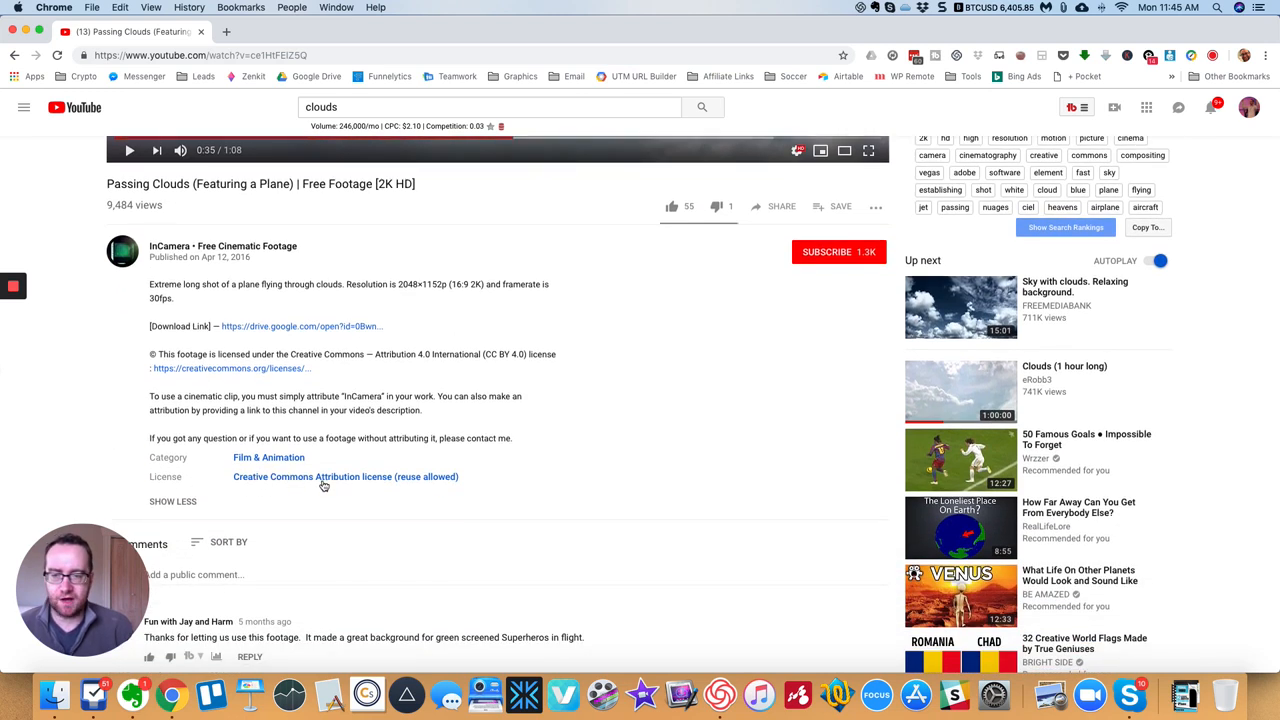
{"action": "mouse_move", "coordinate": [400, 476]}
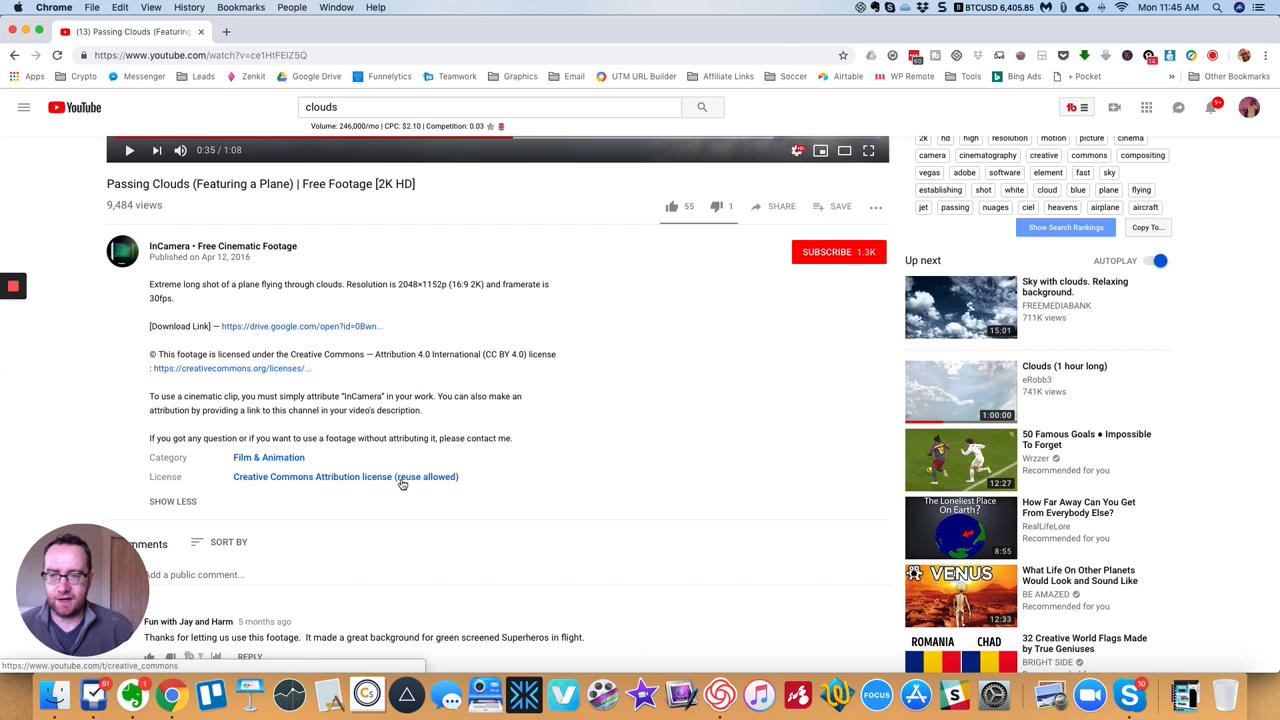
{"action": "mouse_move", "coordinate": [268, 376]}
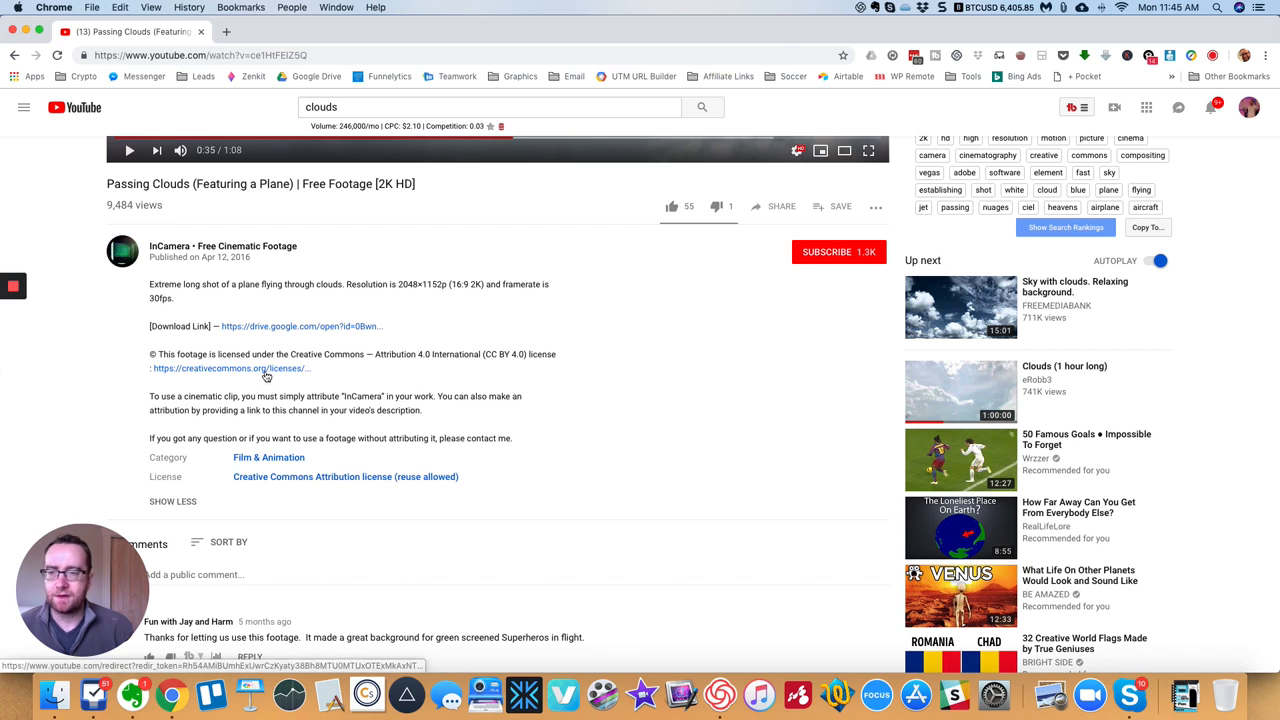
{"action": "mouse_move", "coordinate": [268, 330]}
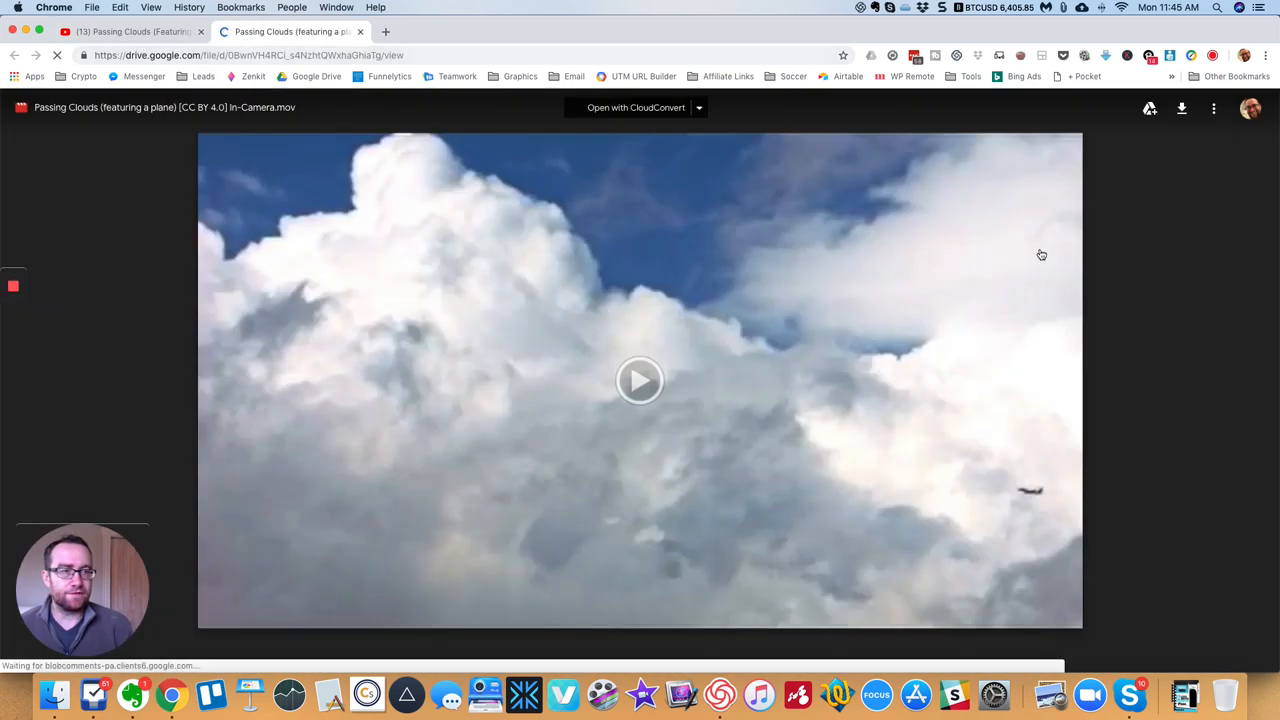
Step: Download the Passing Clouds clip from Google Drive, confirming despite the virus-scan warning
{"action": "left_click", "coordinate": [1180, 108]}
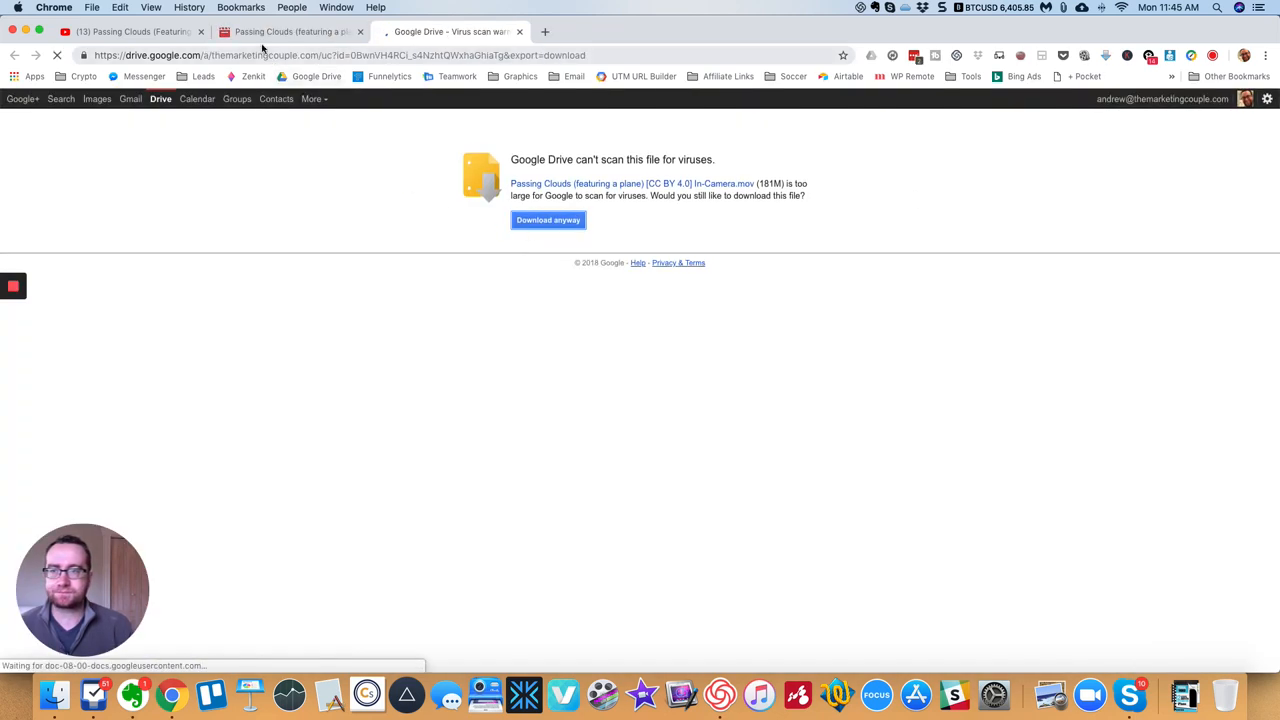
{"action": "left_click", "coordinate": [130, 32]}
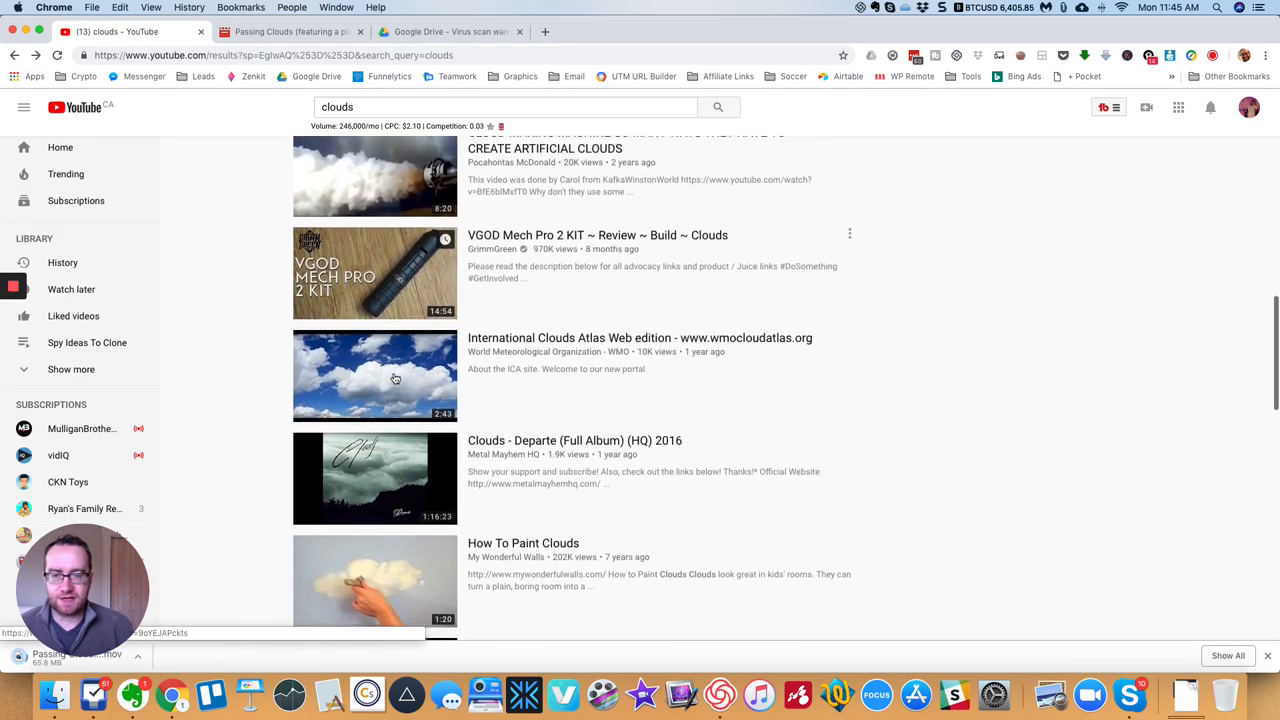
Step: Scroll the results and open the Timelapse Clouds (Stratus, Cirrus, Altocumulus, Cumulus) video
{"action": "scroll", "scroll_direction": "down", "scroll_amount": 3}
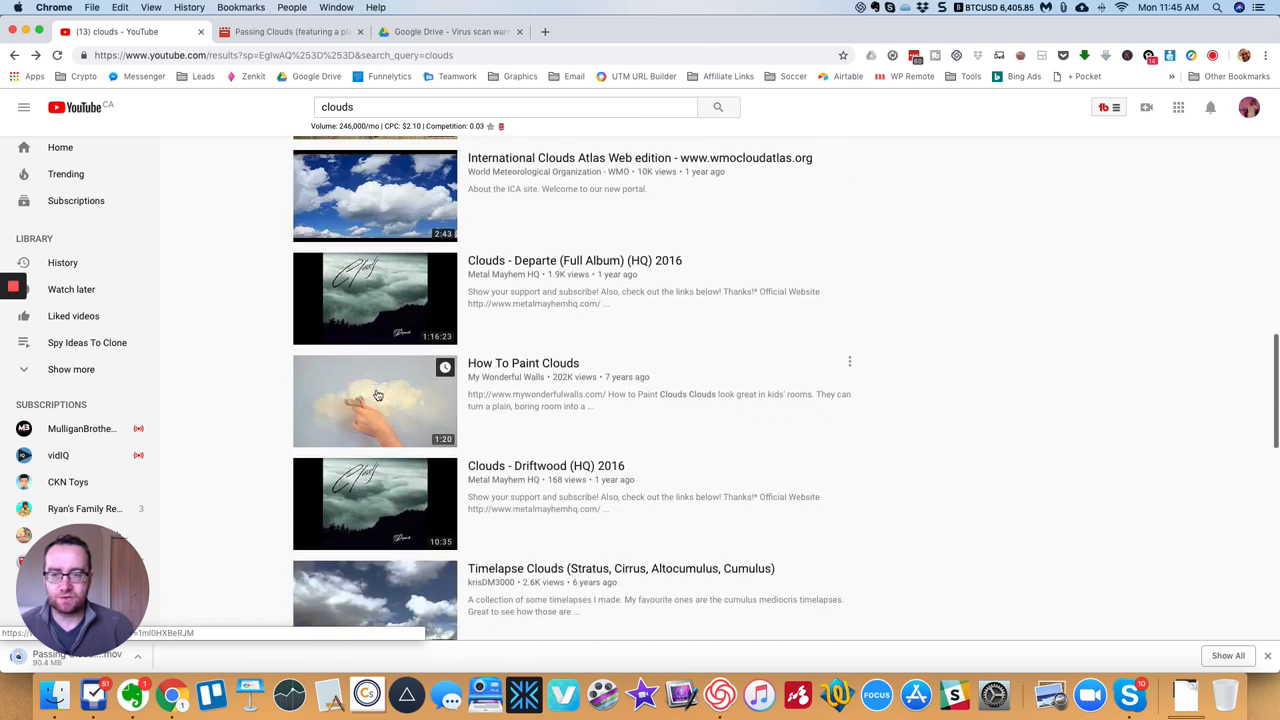
{"action": "scroll", "scroll_direction": "down", "scroll_amount": 3}
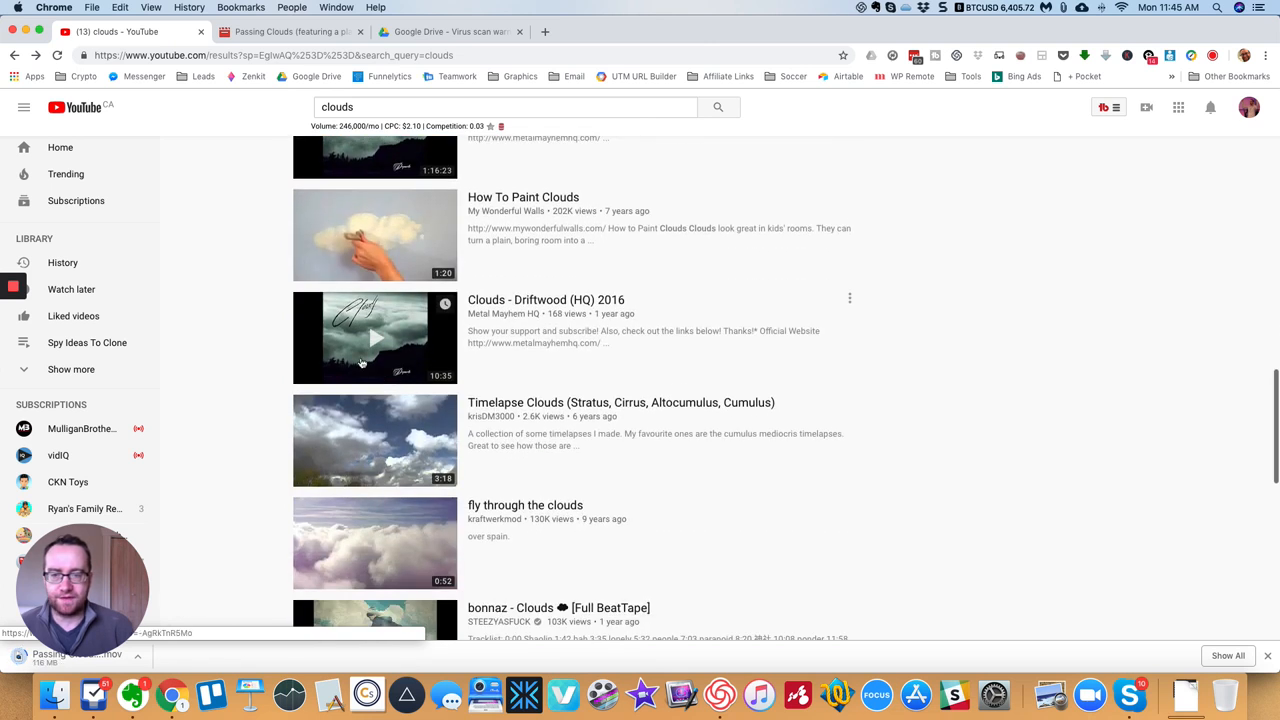
{"action": "scroll", "scroll_direction": "down", "scroll_amount": 3}
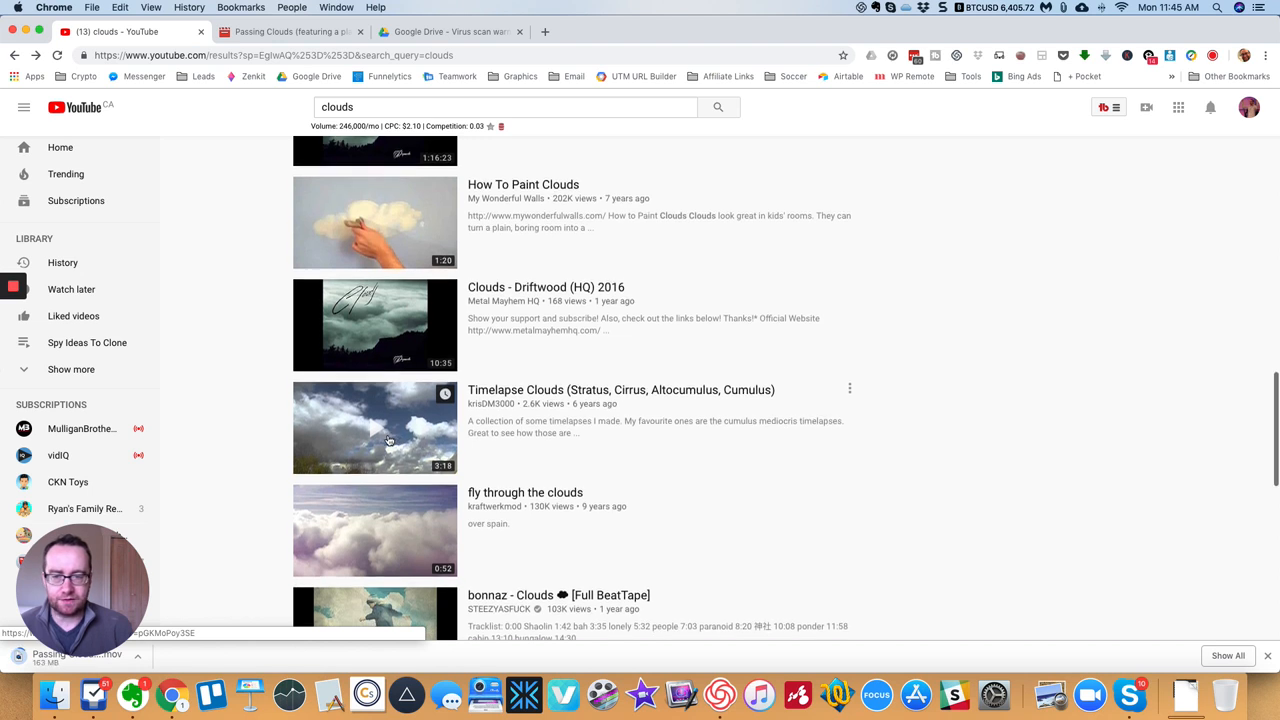
{"action": "scroll", "scroll_direction": "down", "scroll_amount": 3}
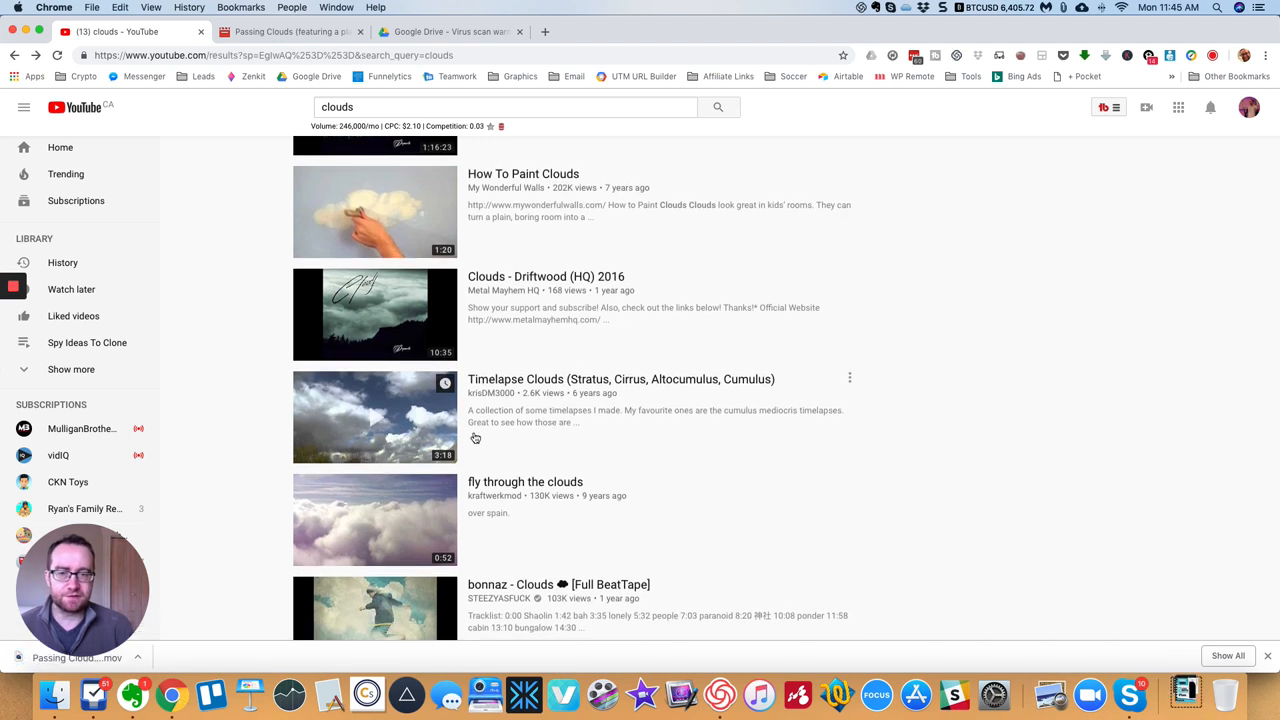
{"action": "mouse_move", "coordinate": [576, 420]}
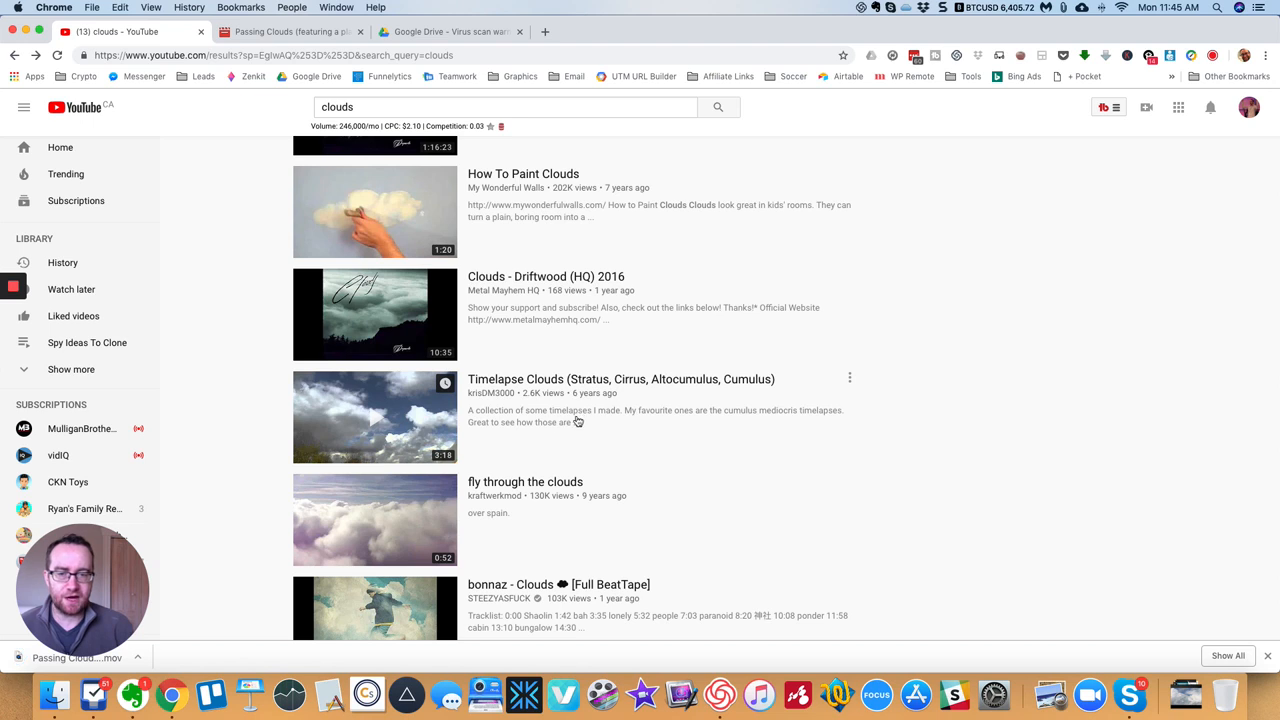
{"action": "left_click", "coordinate": [376, 418]}
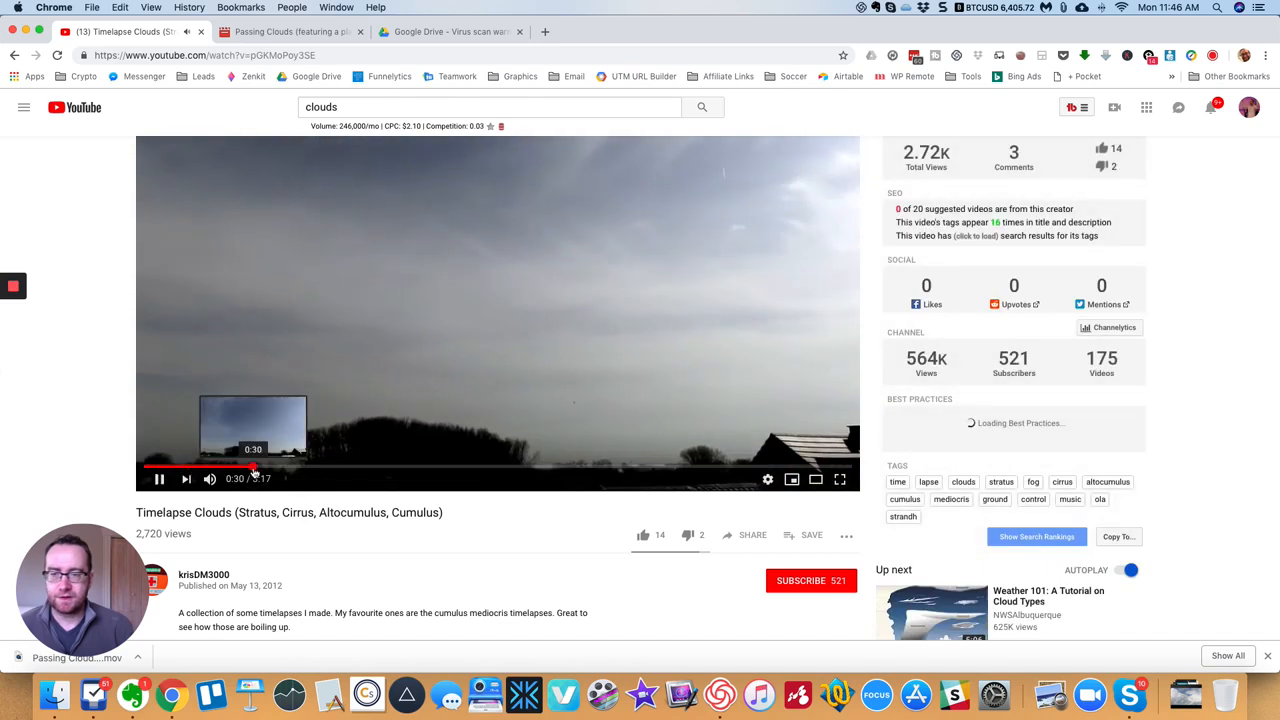
Step: Preview the footage and expand the description to confirm the Creative Commons Attribution license
{"action": "left_click", "coordinate": [318, 468]}
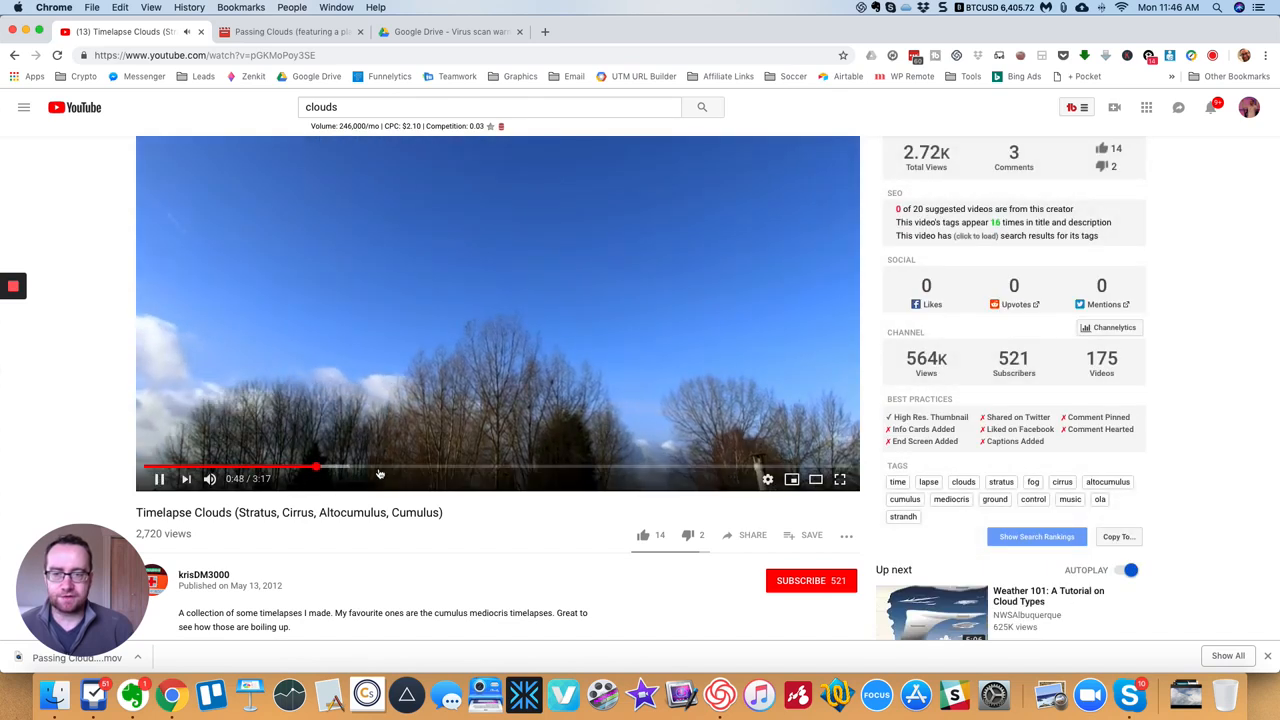
{"action": "left_click", "coordinate": [500, 468]}
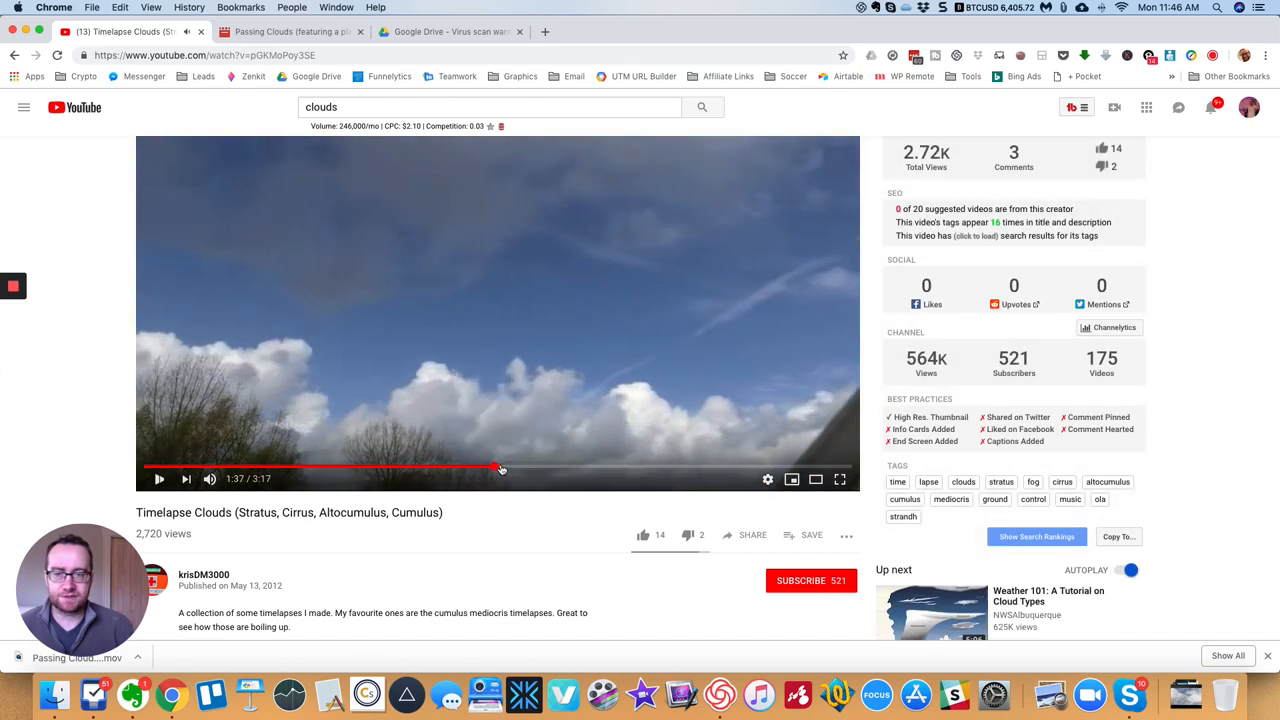
{"action": "mouse_move", "coordinate": [460, 364]}
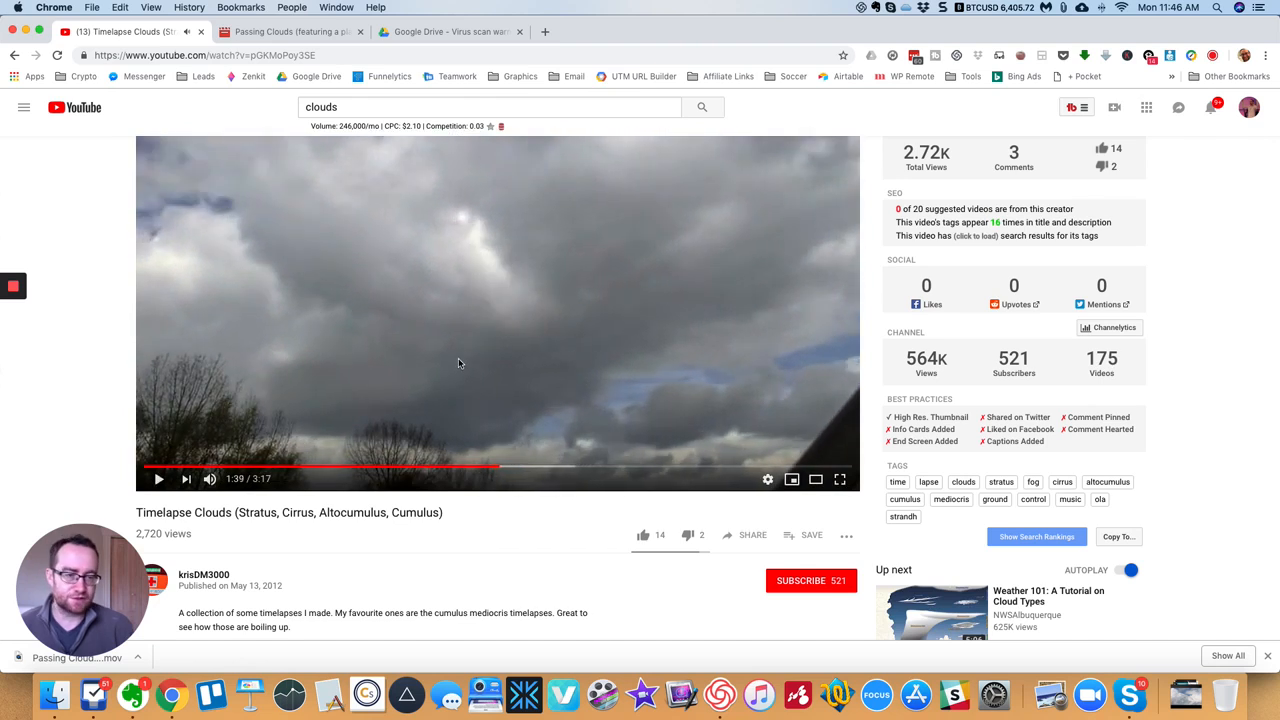
{"action": "scroll", "scroll_direction": "down", "scroll_amount": 3}
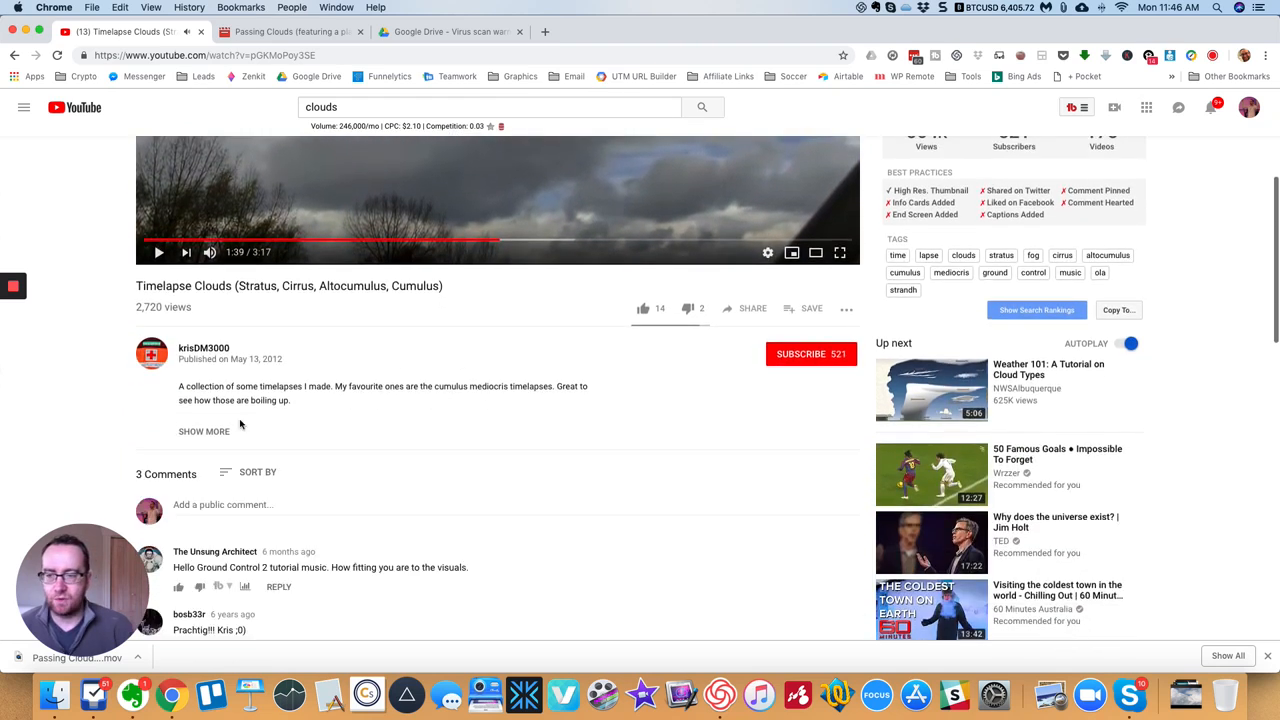
{"action": "left_click", "coordinate": [204, 432]}
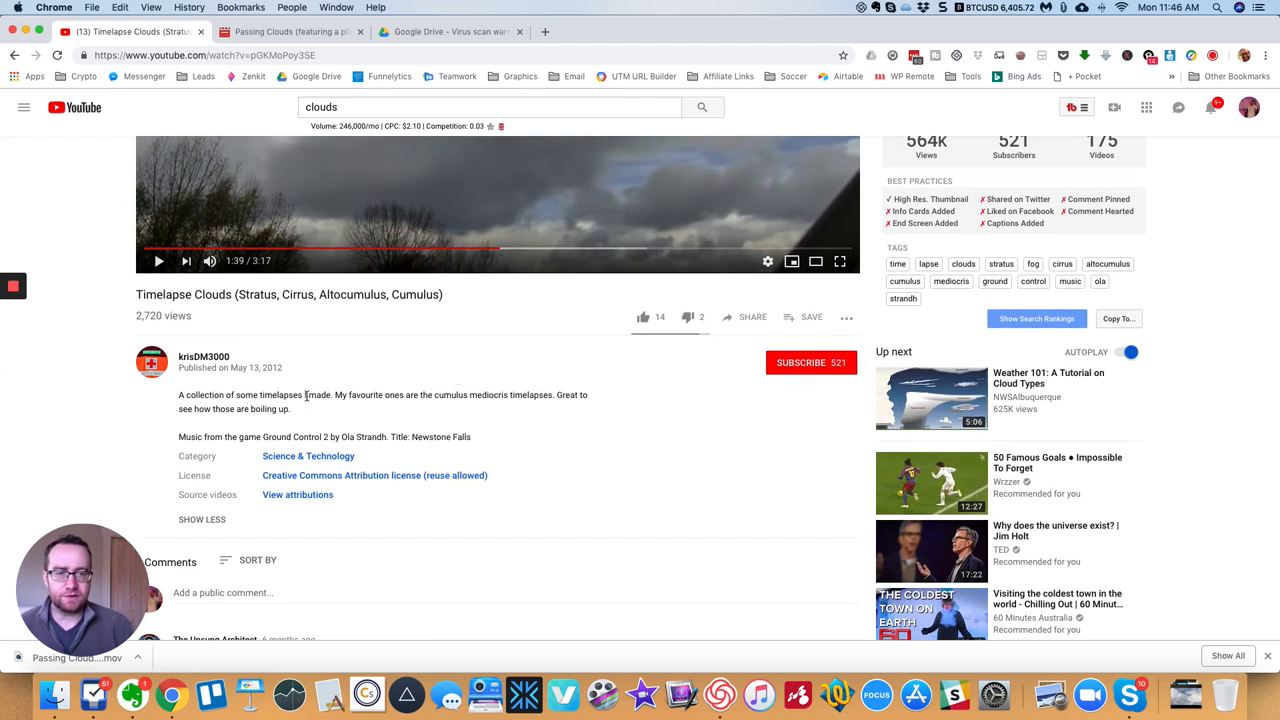
{"action": "scroll", "scroll_direction": "up", "scroll_amount": 3}
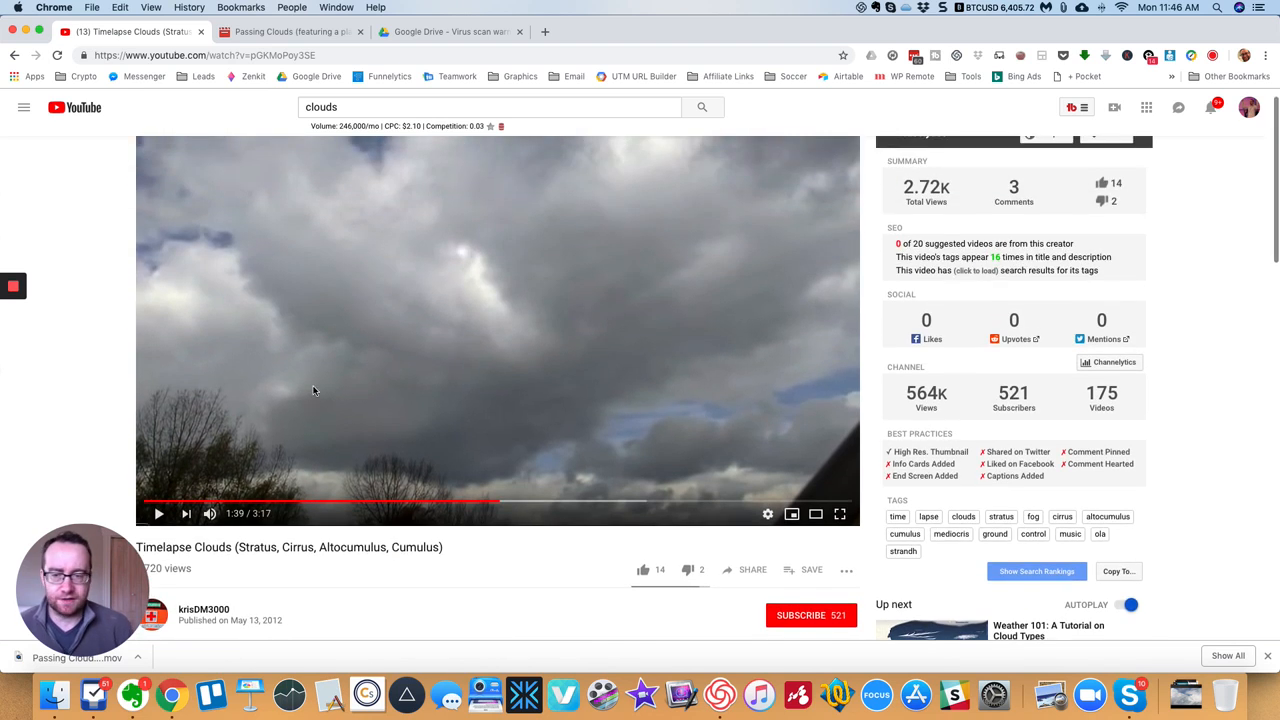
{"action": "scroll", "scroll_direction": "down", "scroll_amount": 3}
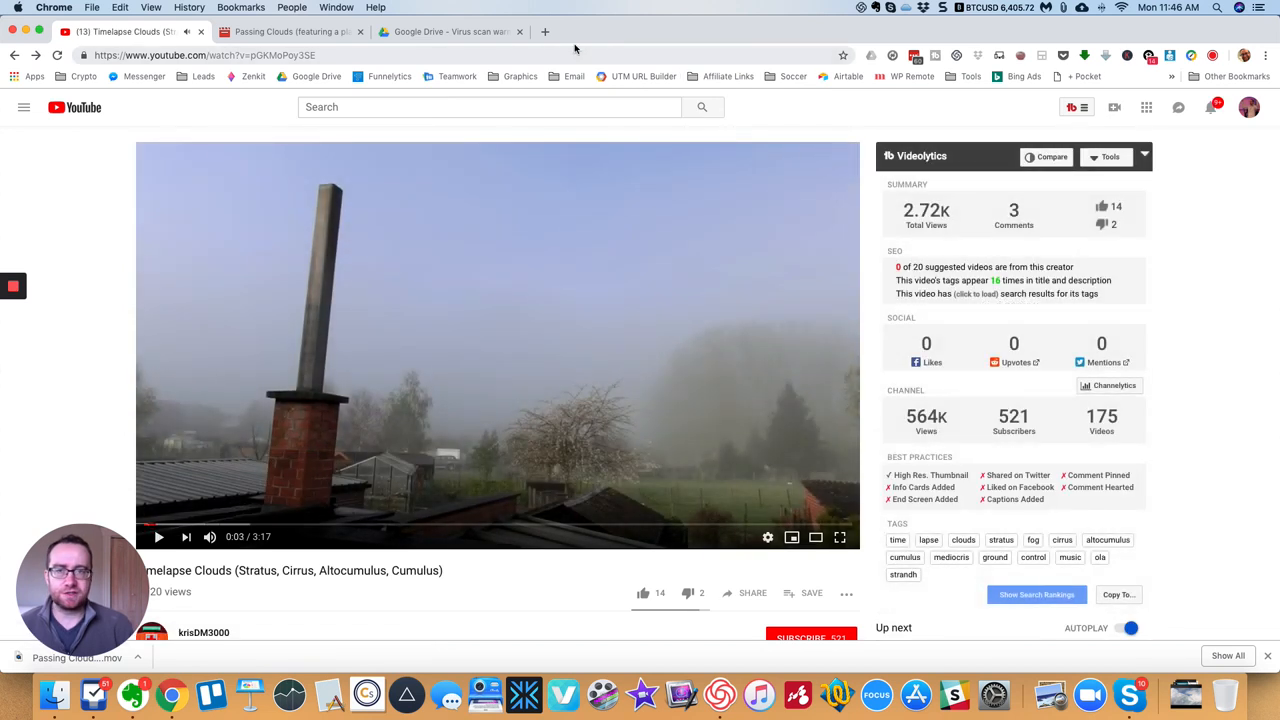
Step: Google 'youtube video downloader' in a new tab and open the y2mate.com result
{"action": "left_click", "coordinate": [544, 32]}
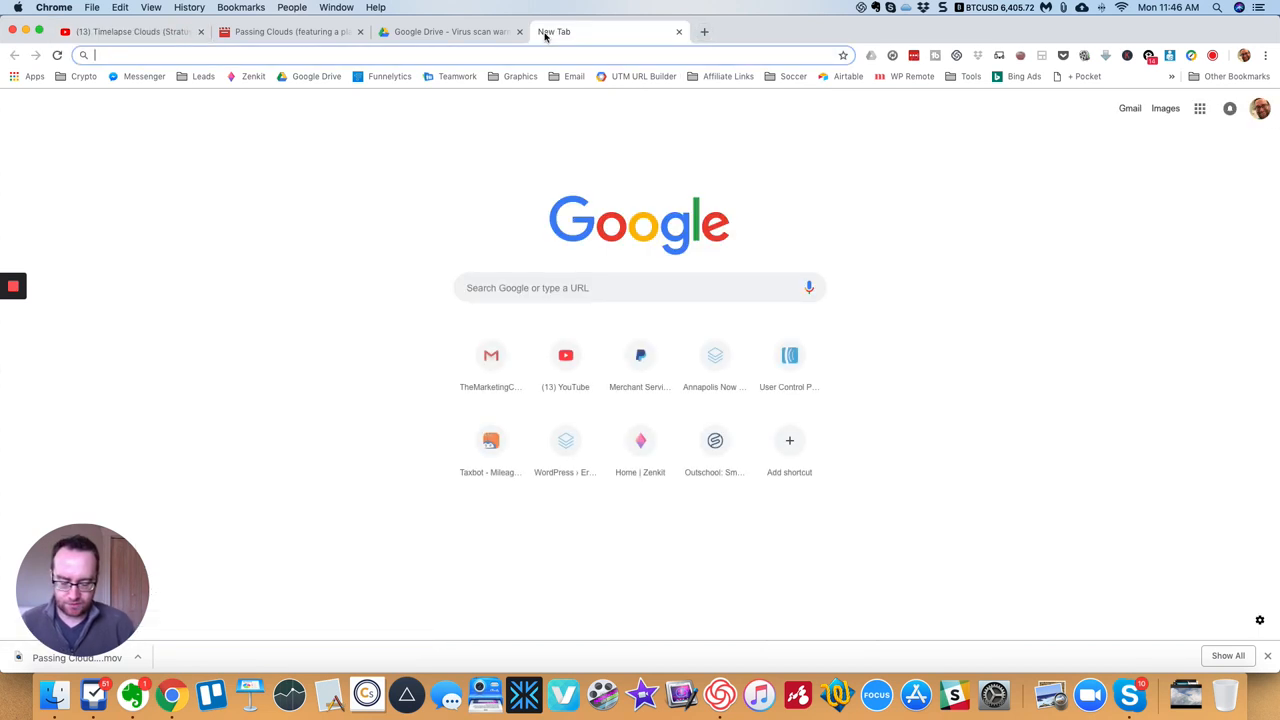
{"action": "type", "text": "youtube"}
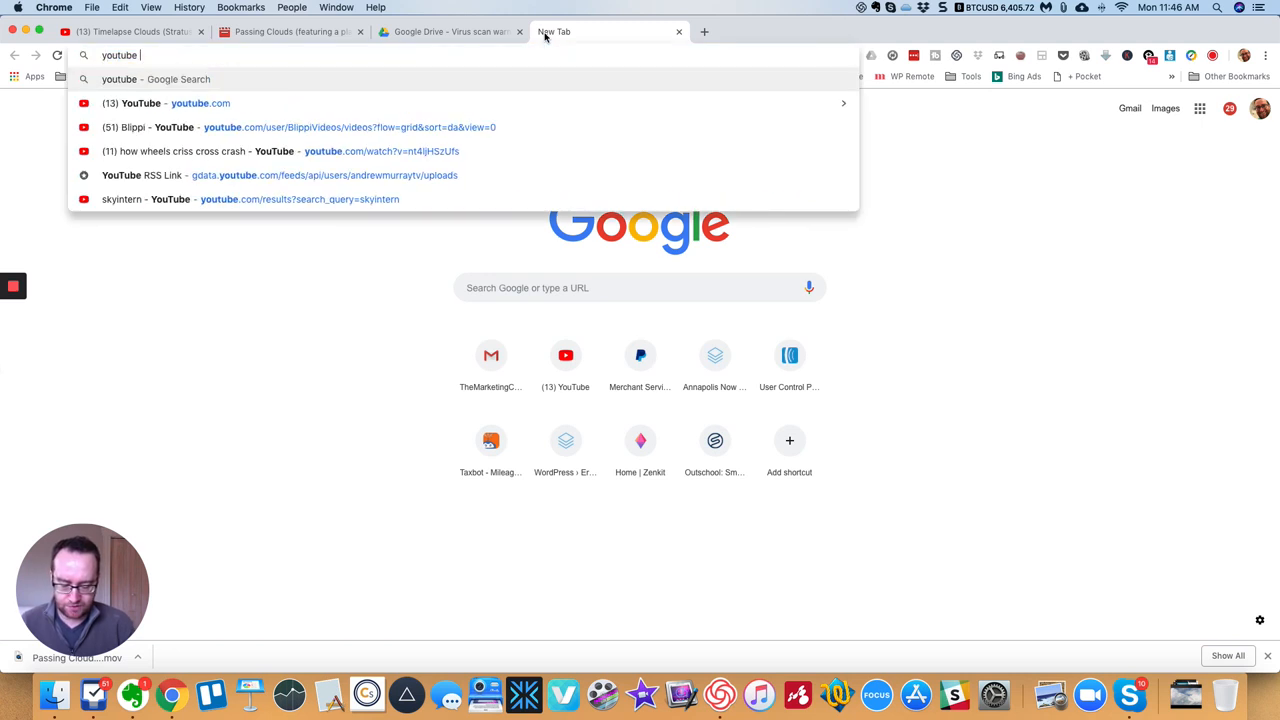
{"action": "type", "text": "vudeio"}
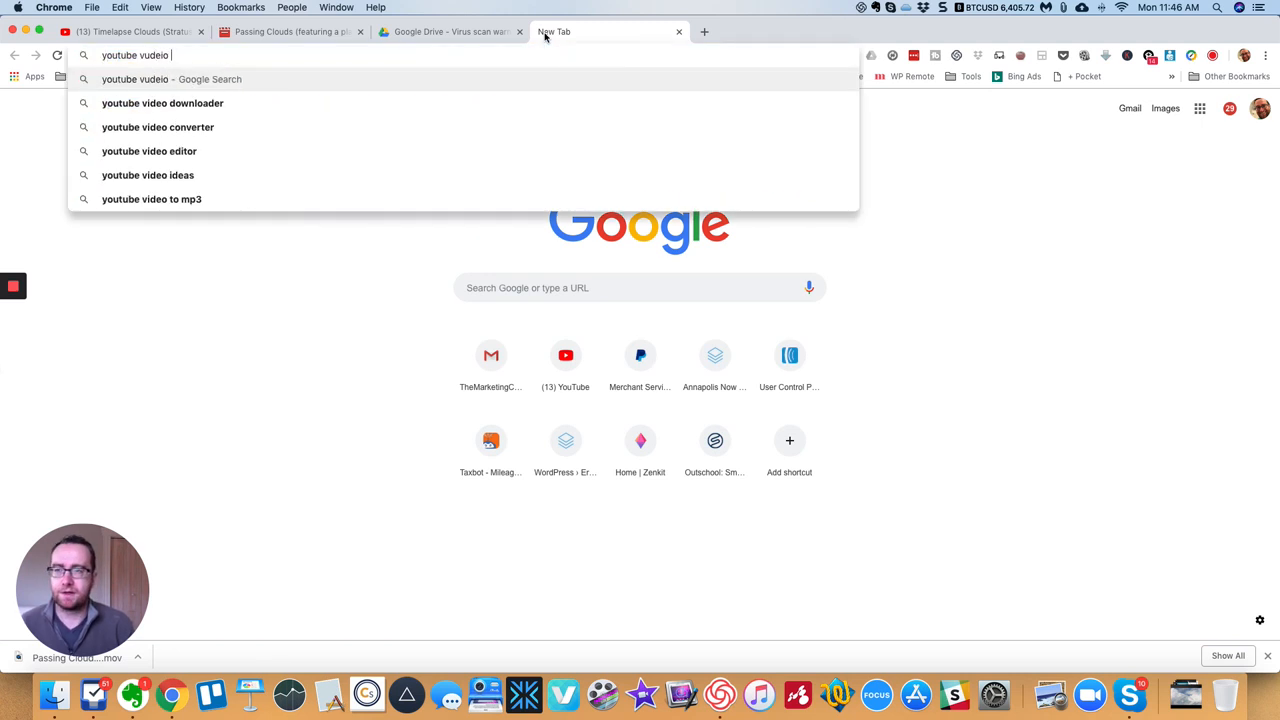
{"action": "left_click", "coordinate": [162, 104]}
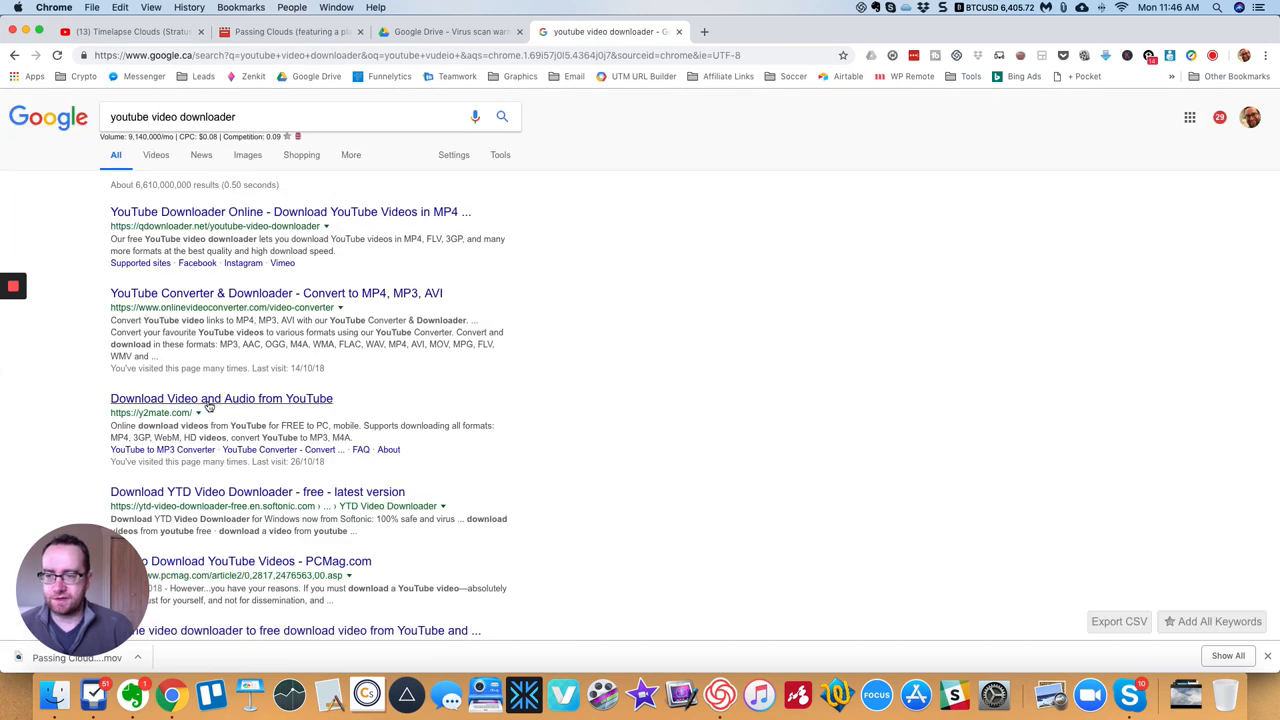
{"action": "left_click", "coordinate": [220, 398]}
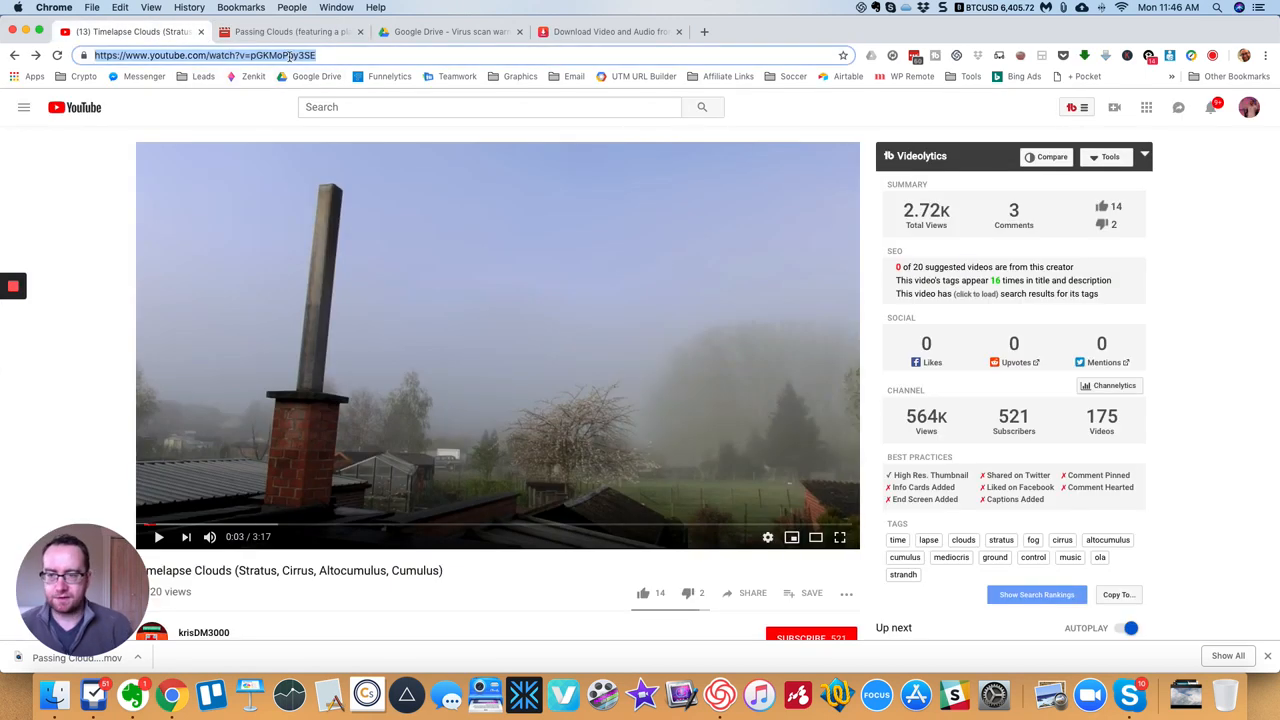
Step: Paste the Timelapse Clouds URL into y2mate and download the MP4 version
{"action": "left_click", "coordinate": [610, 32]}
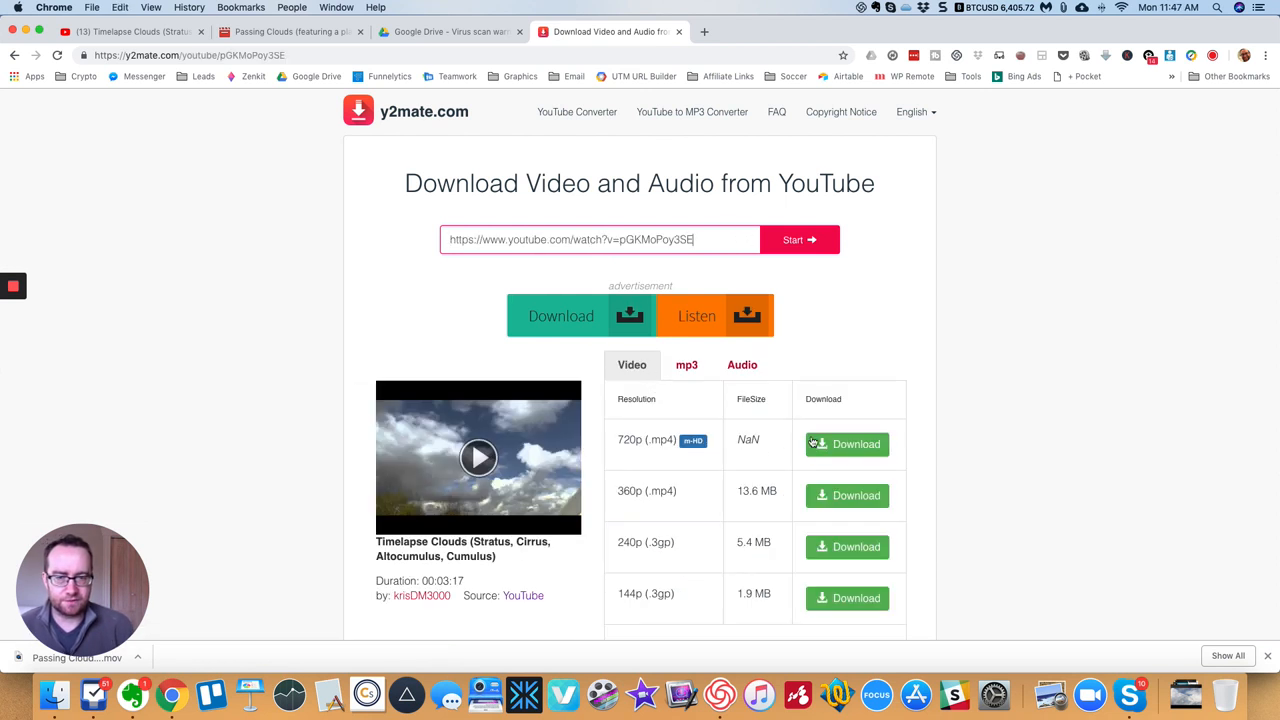
{"action": "left_click", "coordinate": [846, 444]}
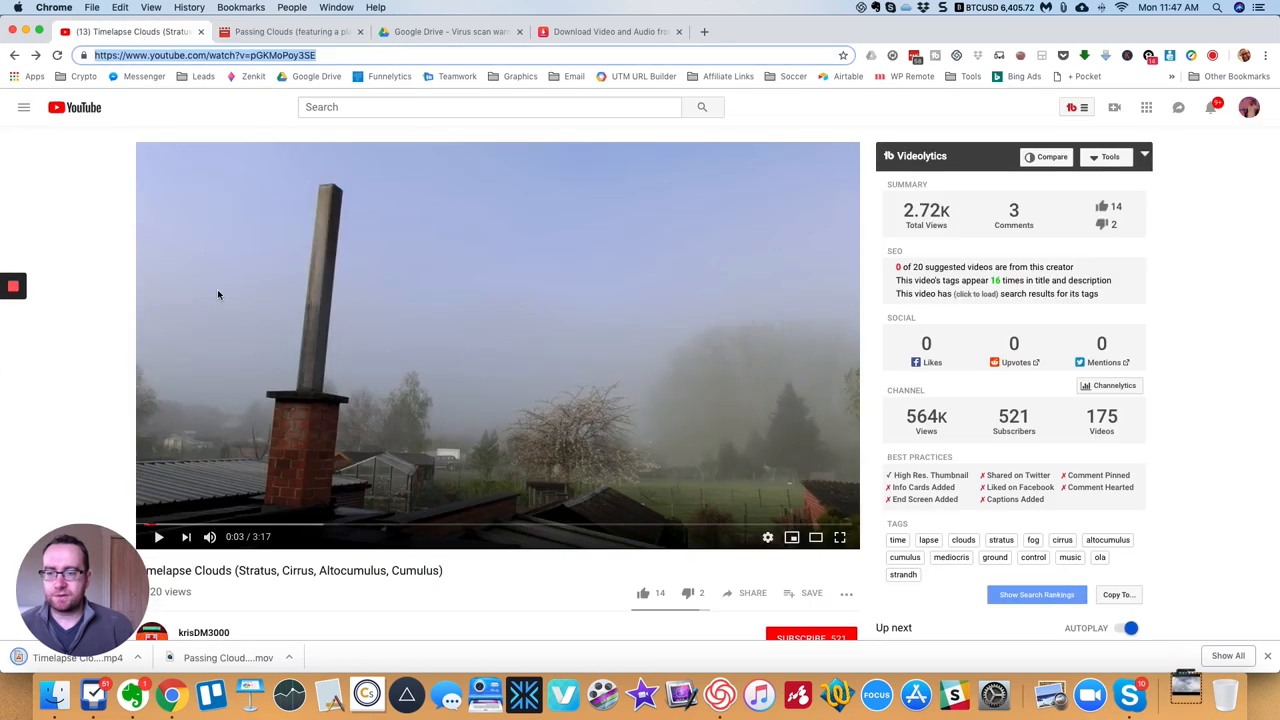
Step: Review the creator details on YouTube, then return to the y2mate download page
{"action": "scroll", "scroll_direction": "down", "scroll_amount": 3}
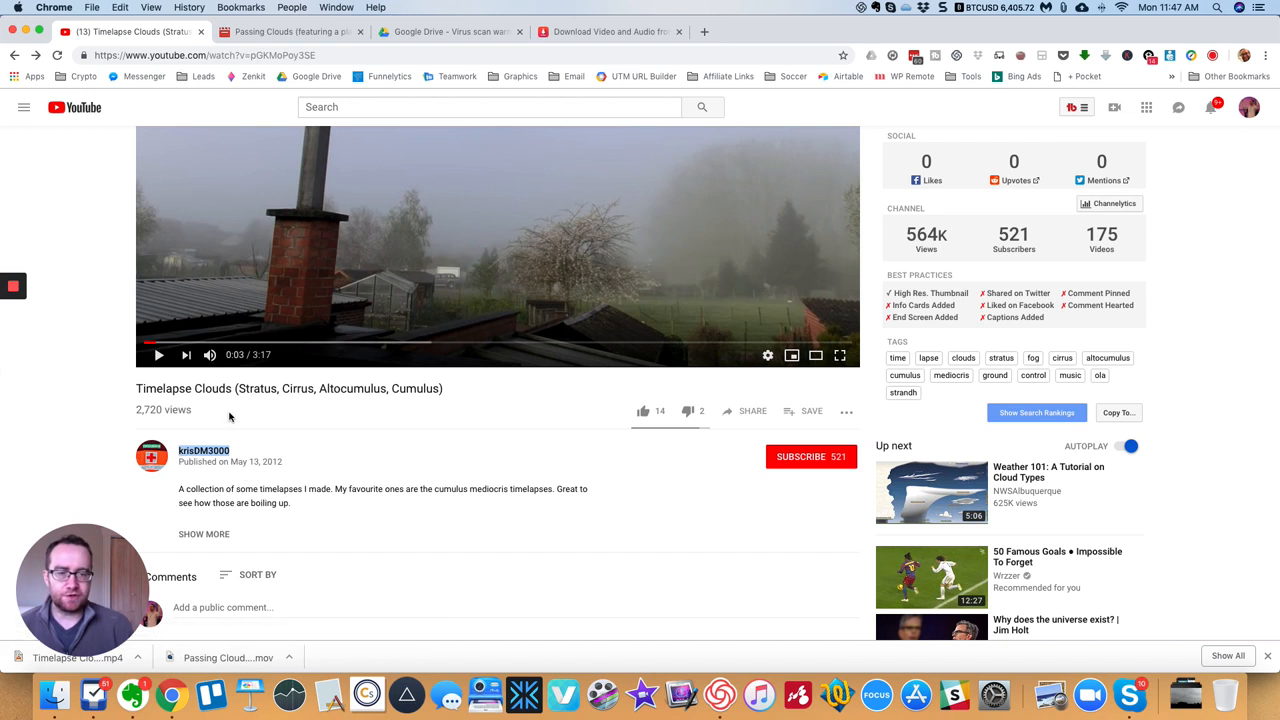
{"action": "mouse_move", "coordinate": [218, 436]}
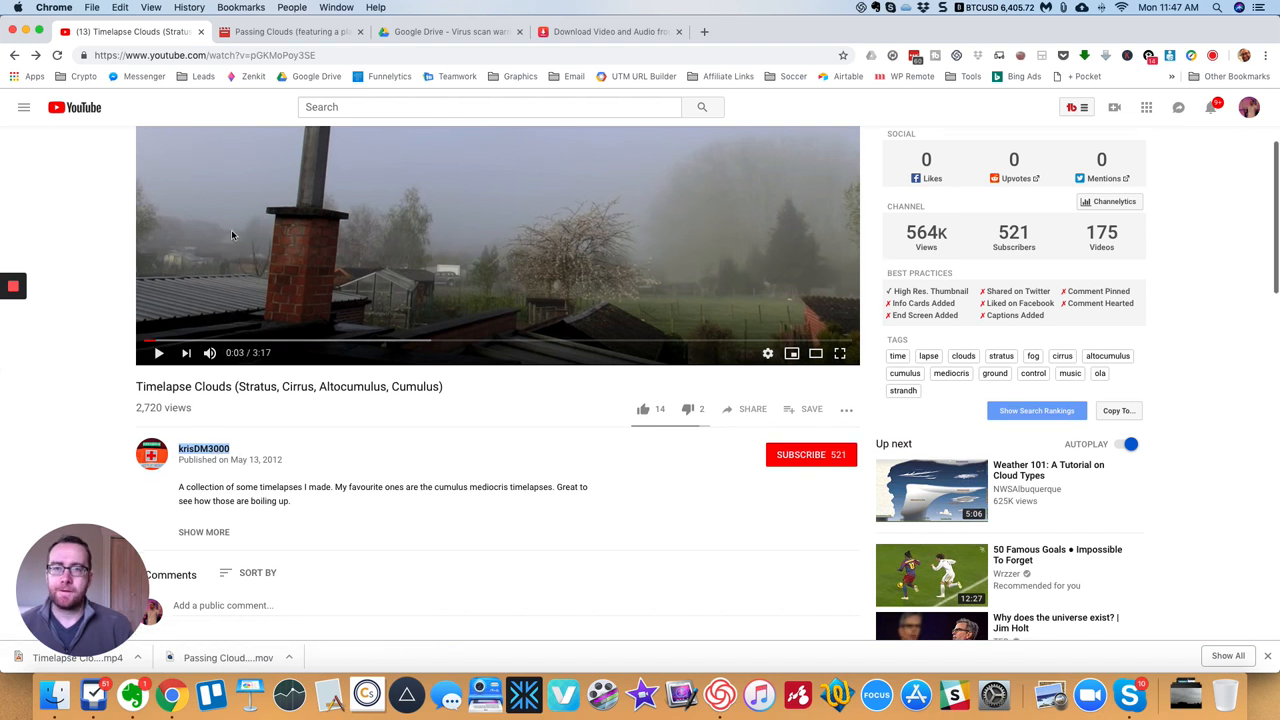
{"action": "mouse_move", "coordinate": [520, 160]}
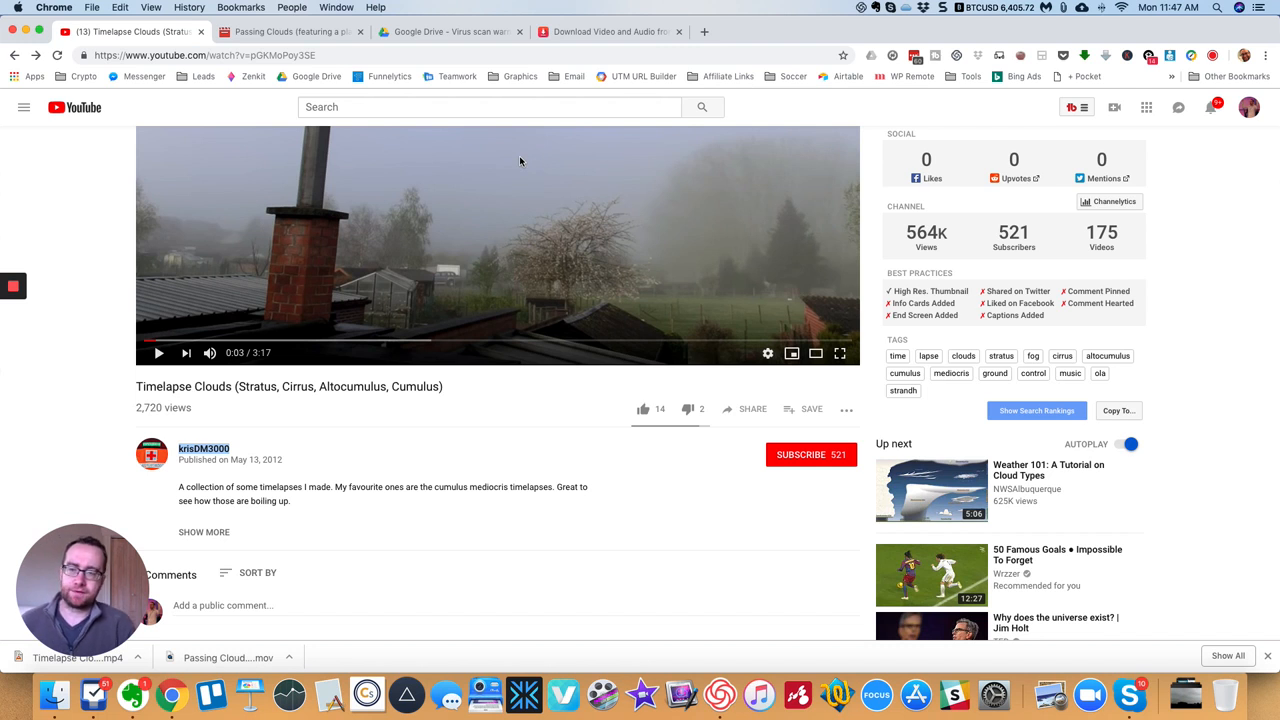
{"action": "mouse_move", "coordinate": [588, 48]}
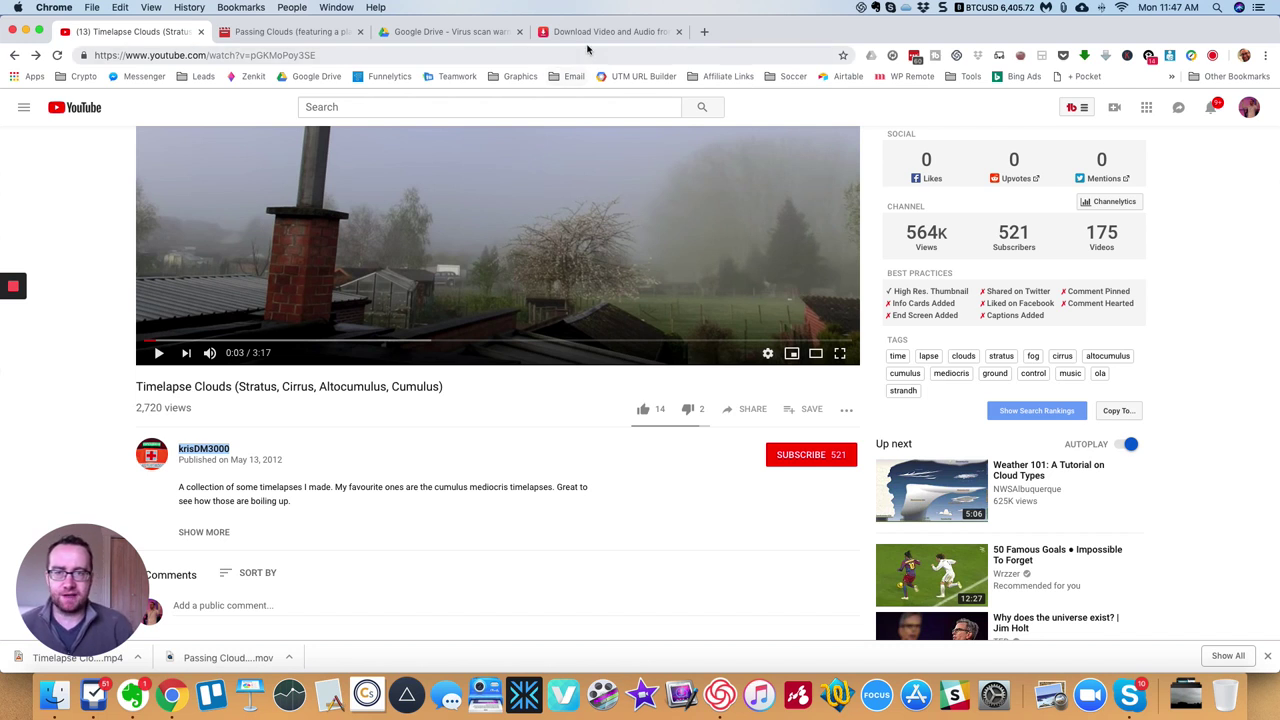
{"action": "left_click", "coordinate": [610, 32]}
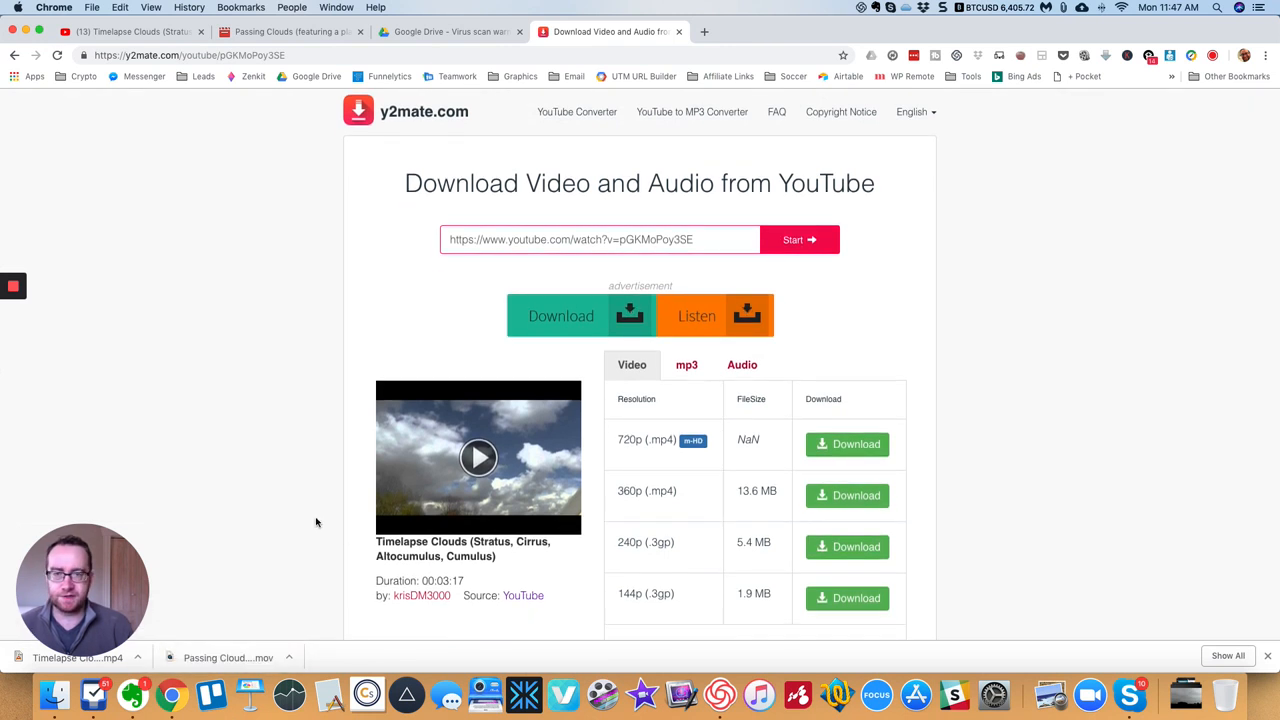
{"action": "mouse_move", "coordinate": [352, 358]}
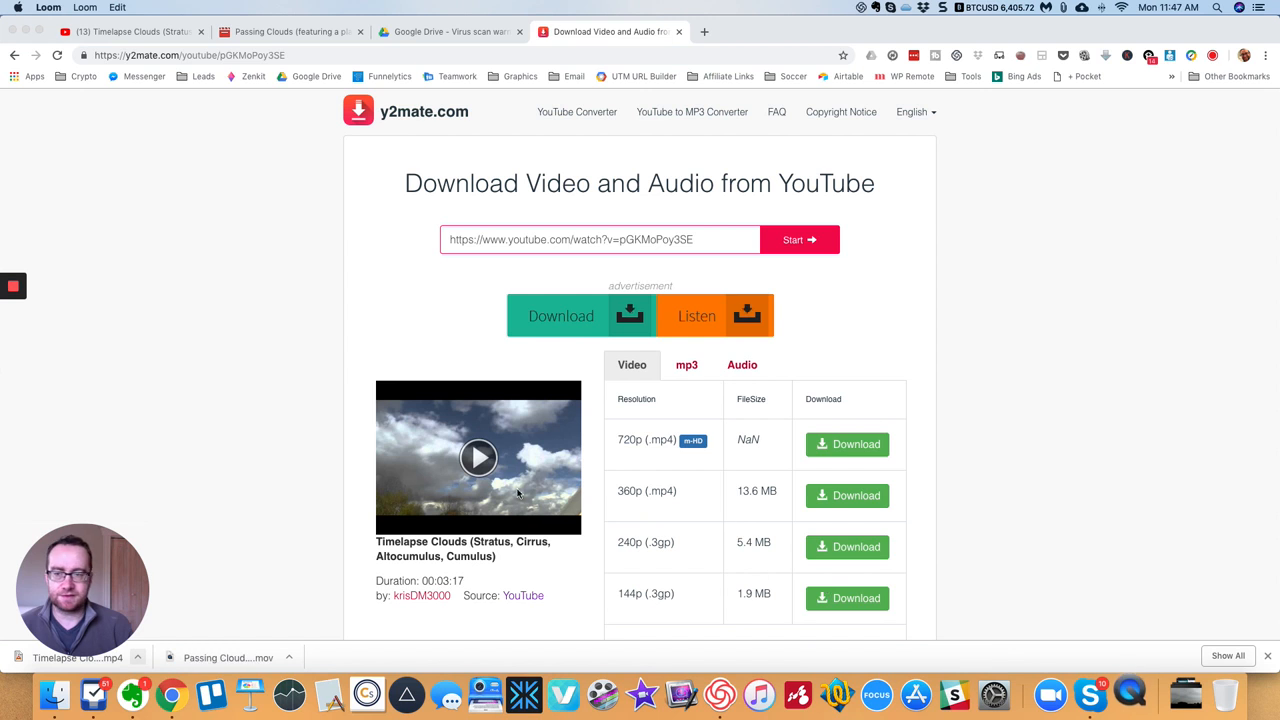
{"action": "mouse_move", "coordinate": [550, 644]}
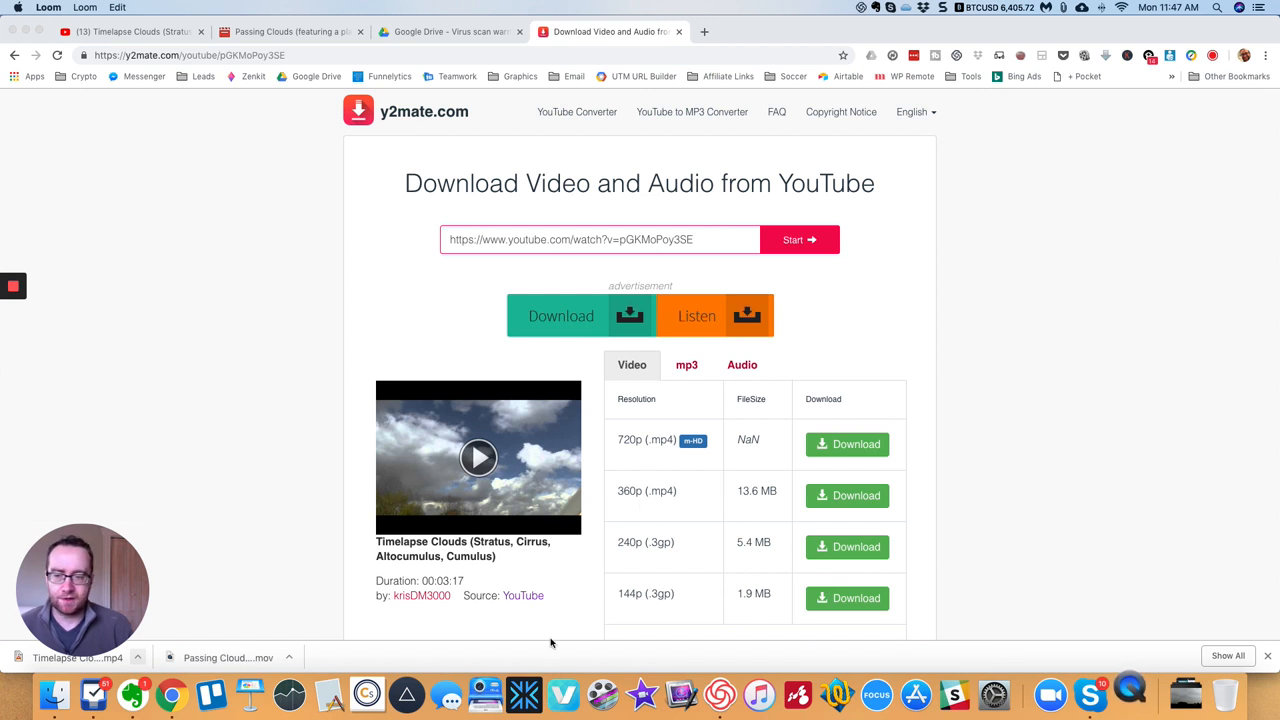
{"action": "mouse_move", "coordinate": [564, 562]}
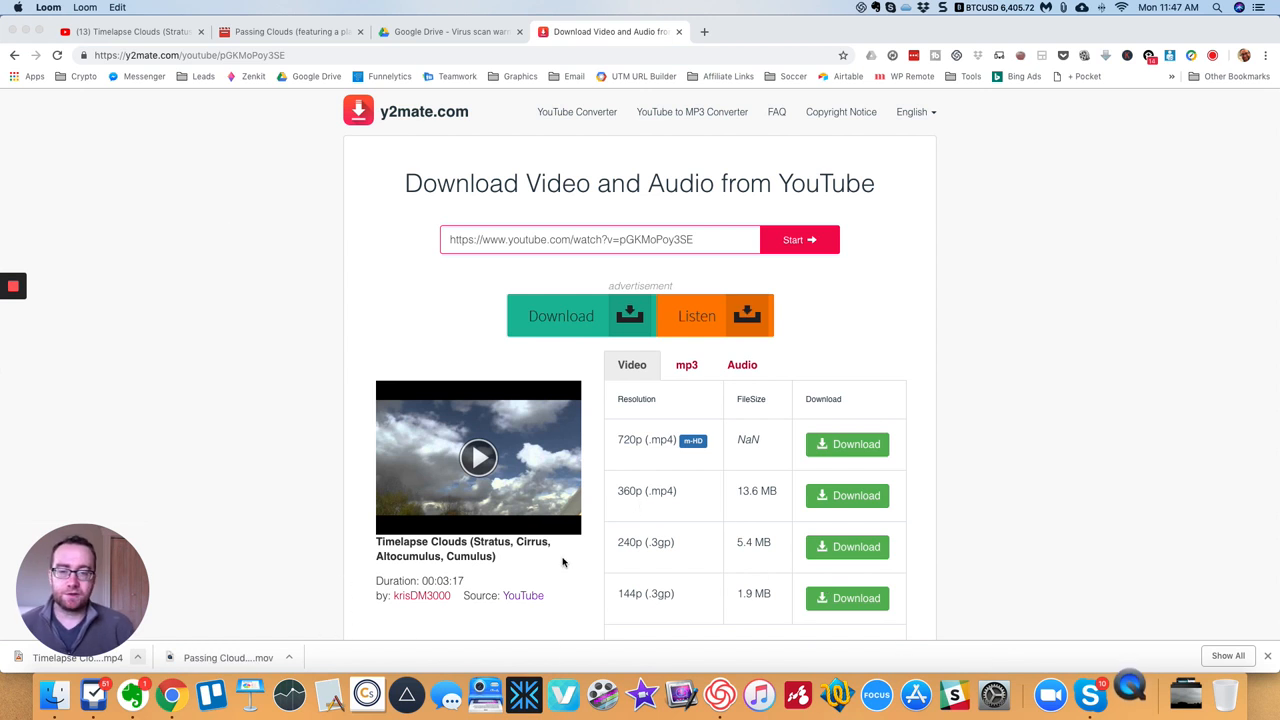
Step: Return to YouTube, preview the downloaded Passing Clouds .mov in QuickTime, then close it
{"action": "left_click", "coordinate": [130, 32]}
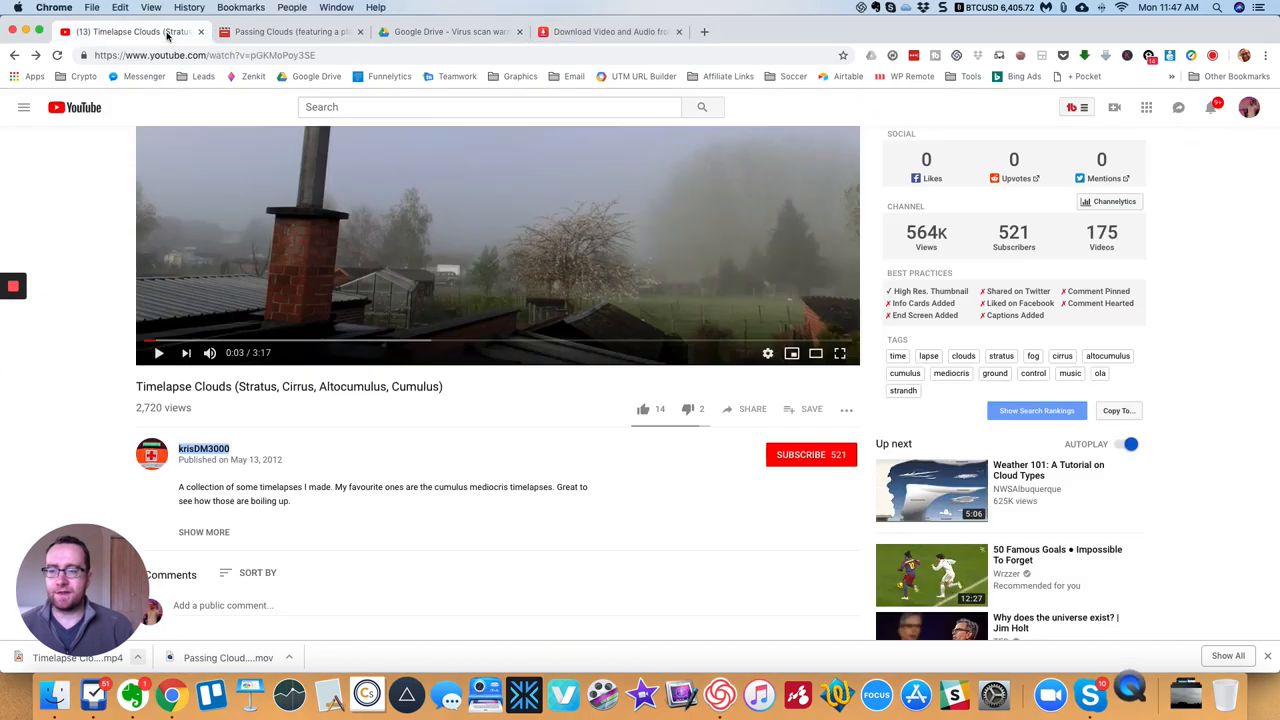
{"action": "mouse_move", "coordinate": [244, 448]}
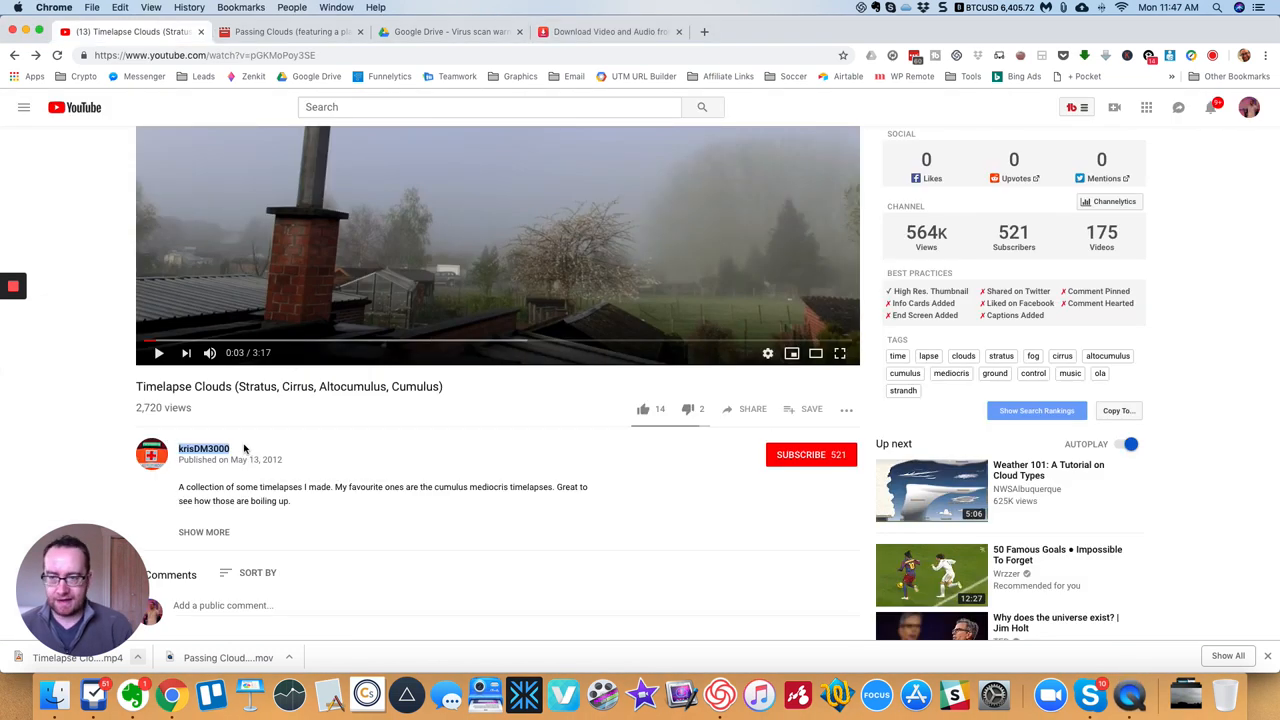
{"action": "mouse_move", "coordinate": [1130, 696]}
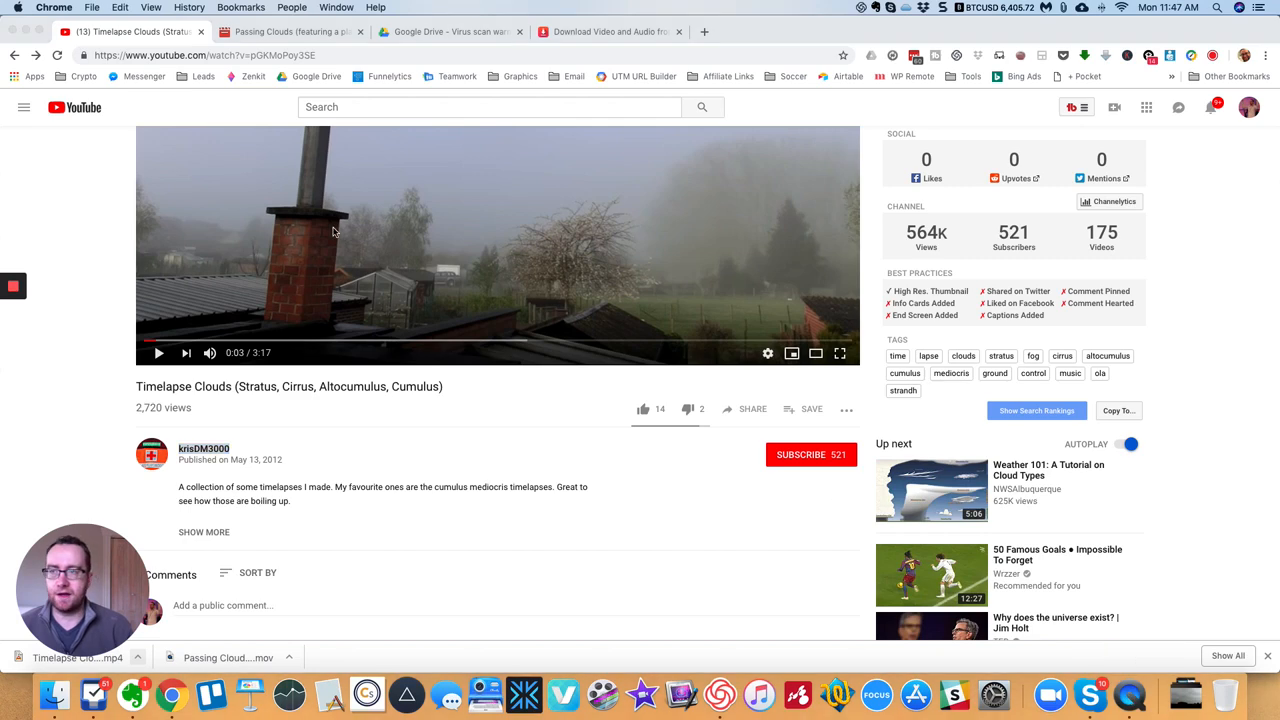
{"action": "left_click", "coordinate": [228, 656]}
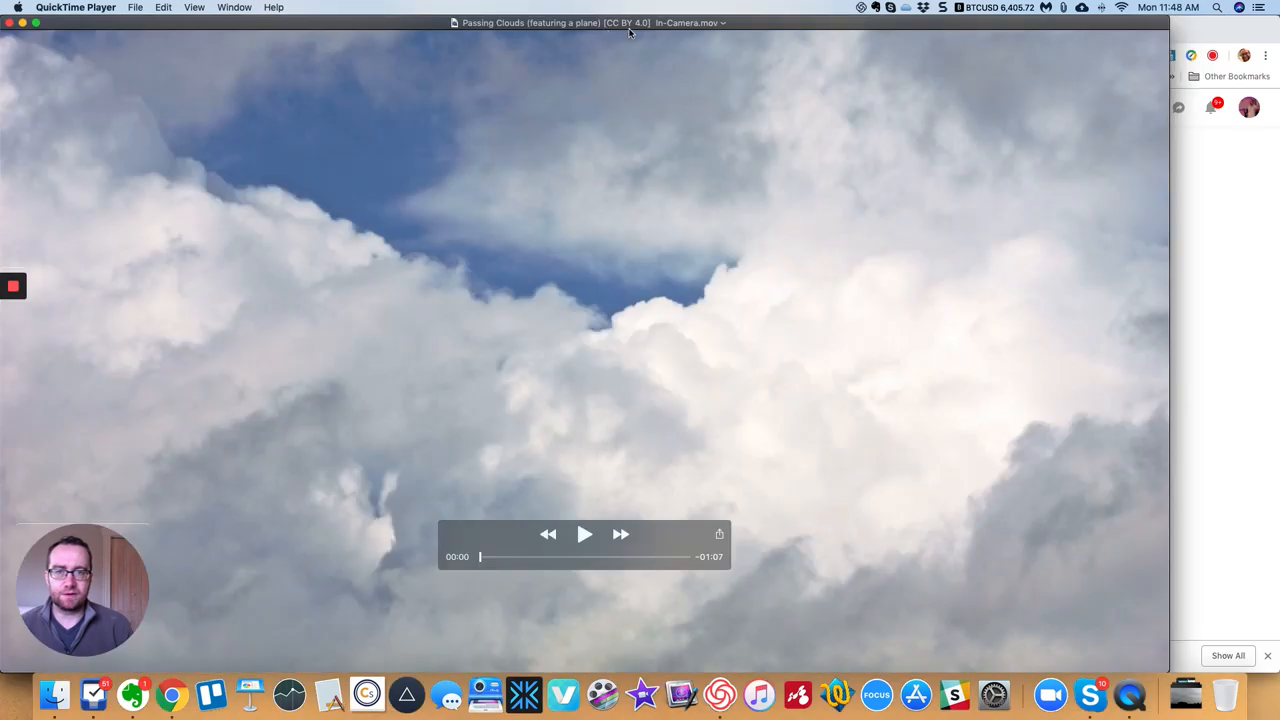
{"action": "left_click", "coordinate": [76, 8]}
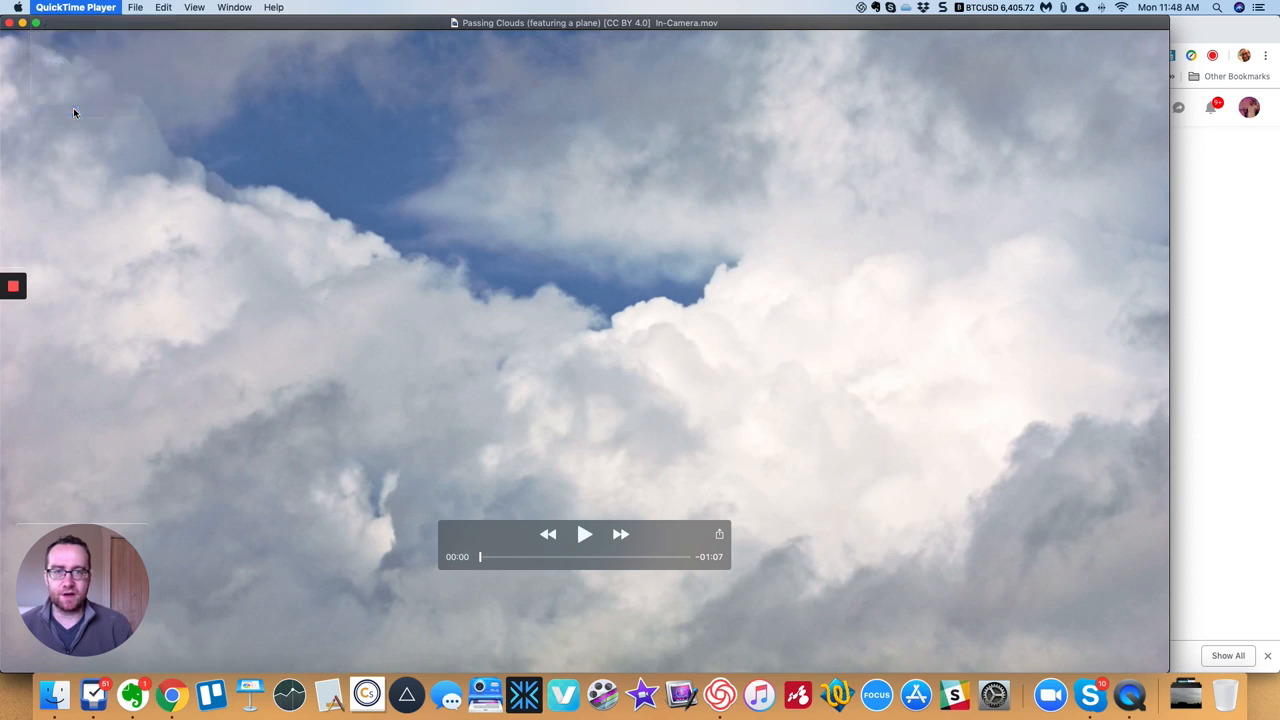
{"action": "left_click", "coordinate": [172, 692]}
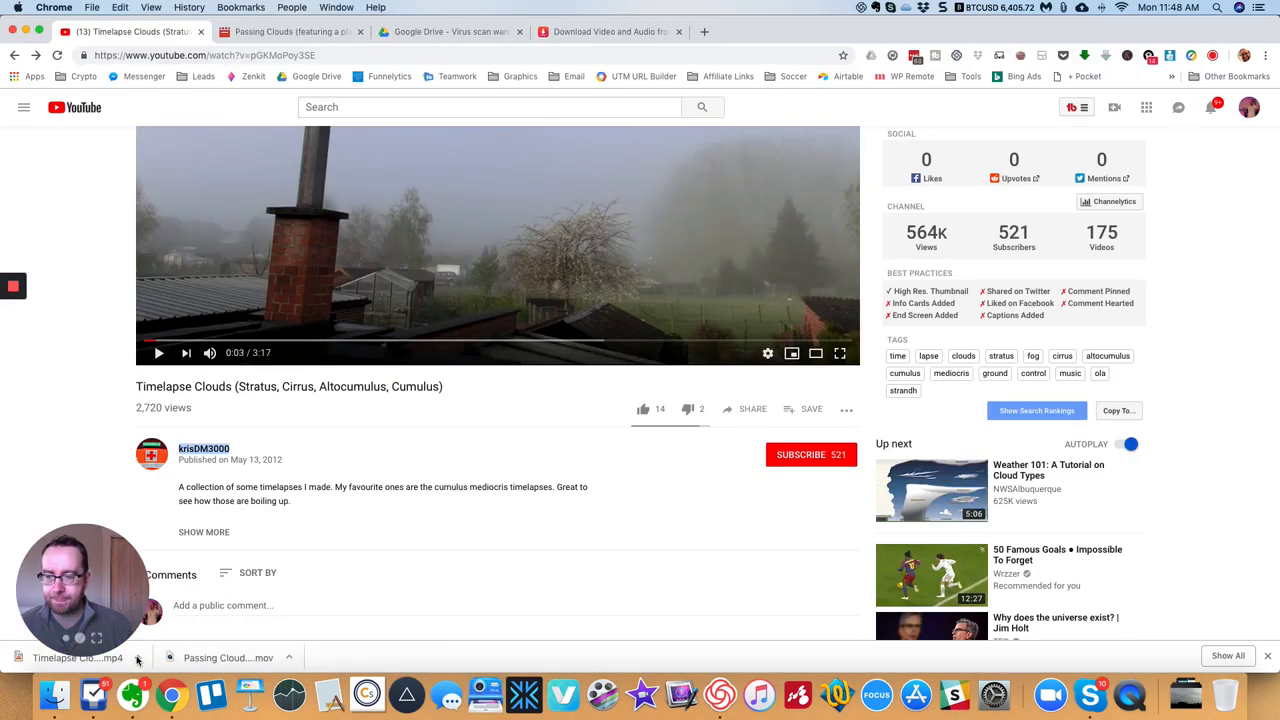
Step: Show the MP4 in Finder and rename it to include 'creative-commons-krisDM3000', dismissing the invalid-name alert
{"action": "left_click", "coordinate": [610, 32]}
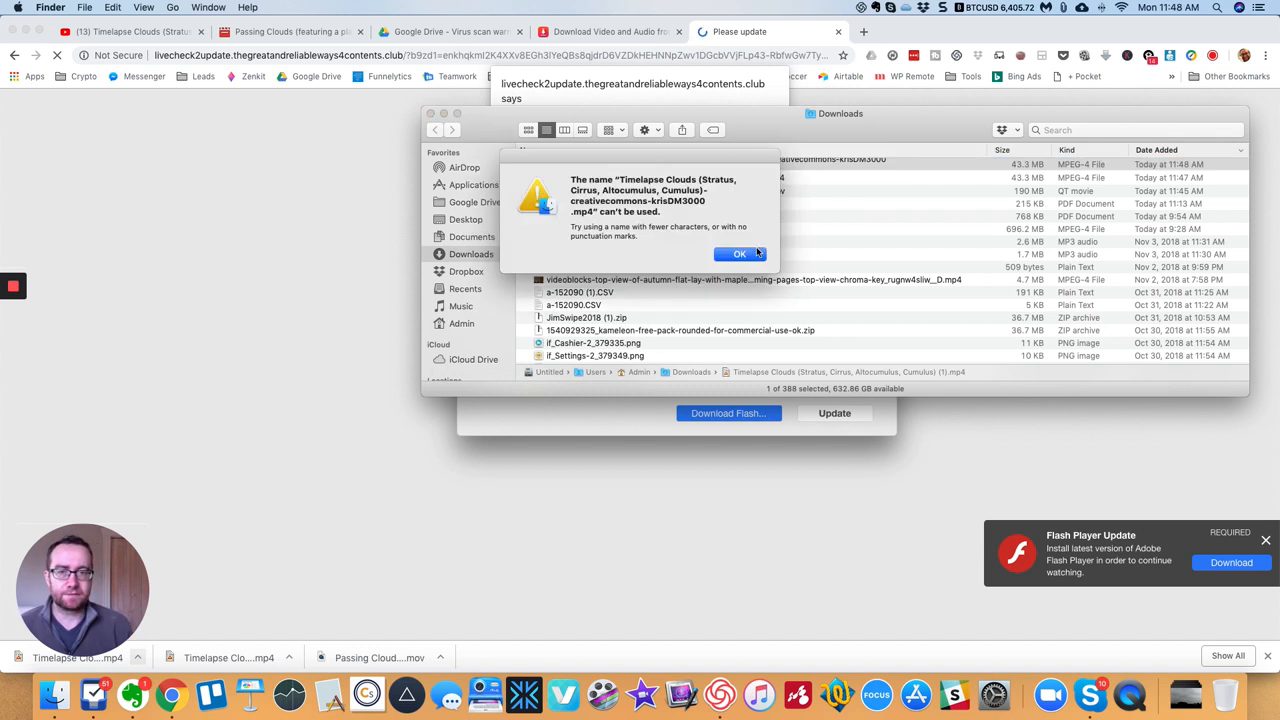
{"action": "left_click", "coordinate": [740, 252]}
{"action": "type", "text": "-"}
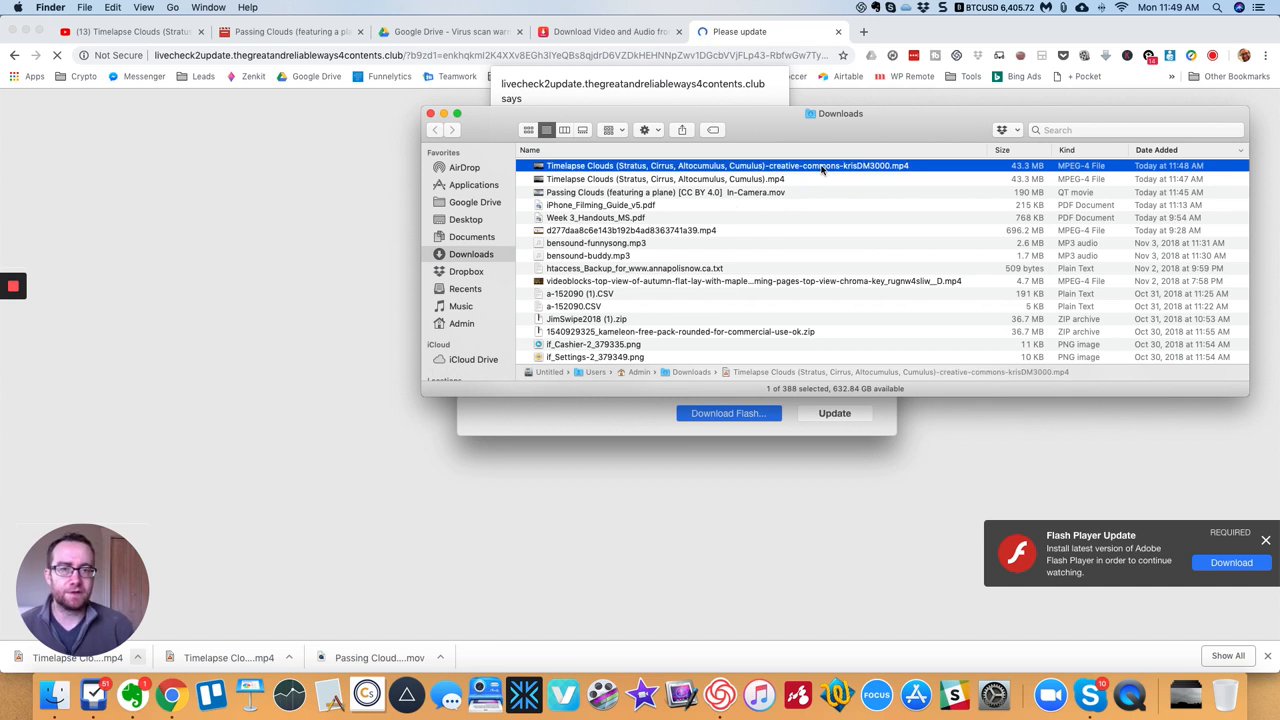
{"action": "mouse_move", "coordinate": [844, 176]}
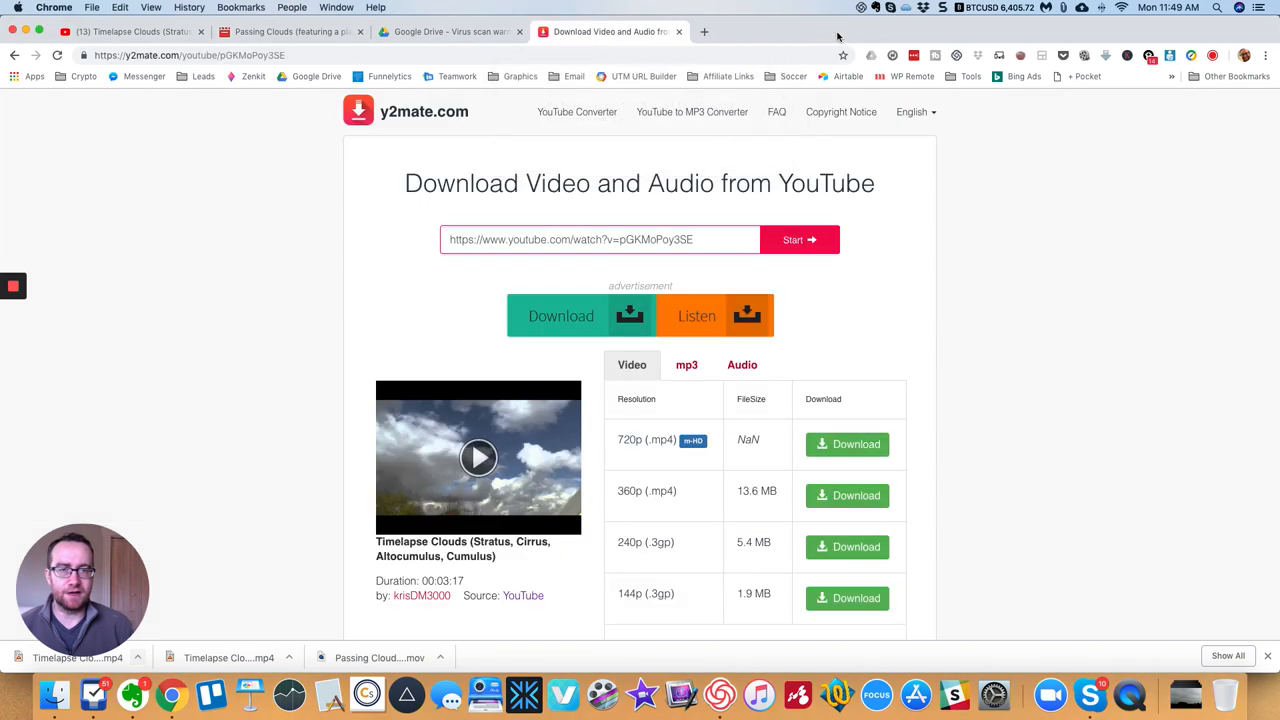
{"action": "mouse_move", "coordinate": [324, 52]}
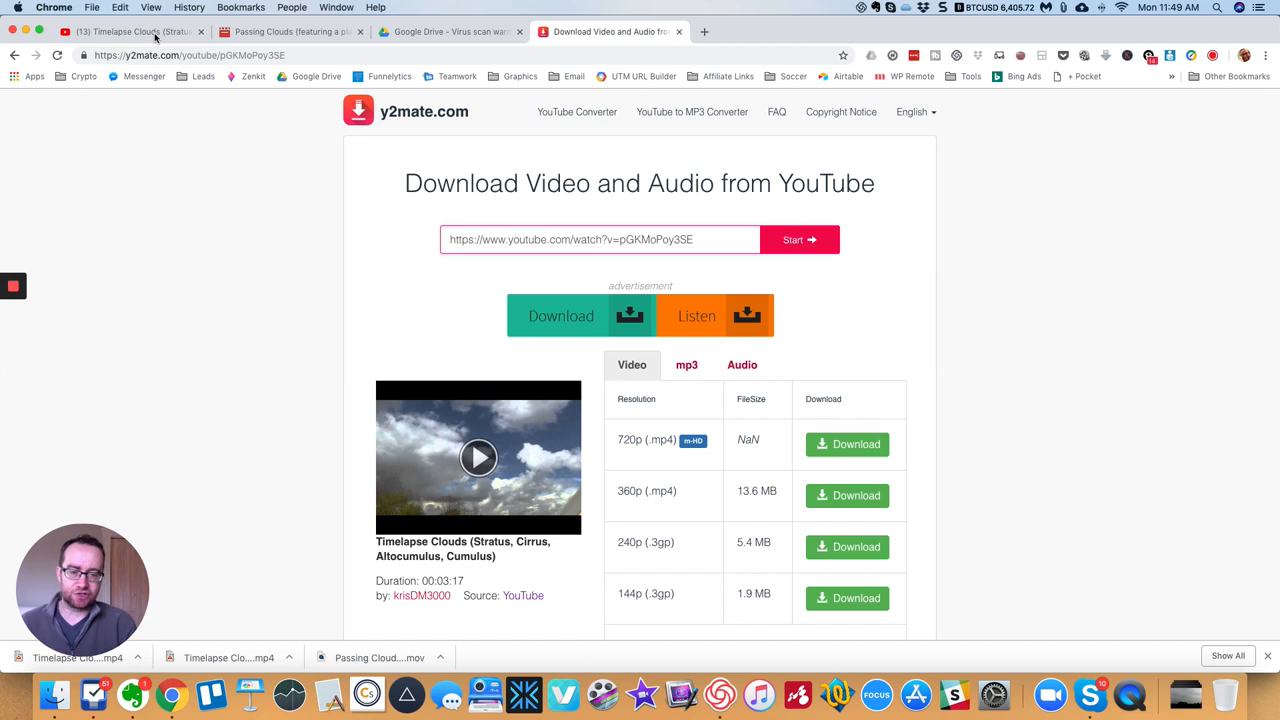
{"action": "mouse_move", "coordinate": [492, 28]}
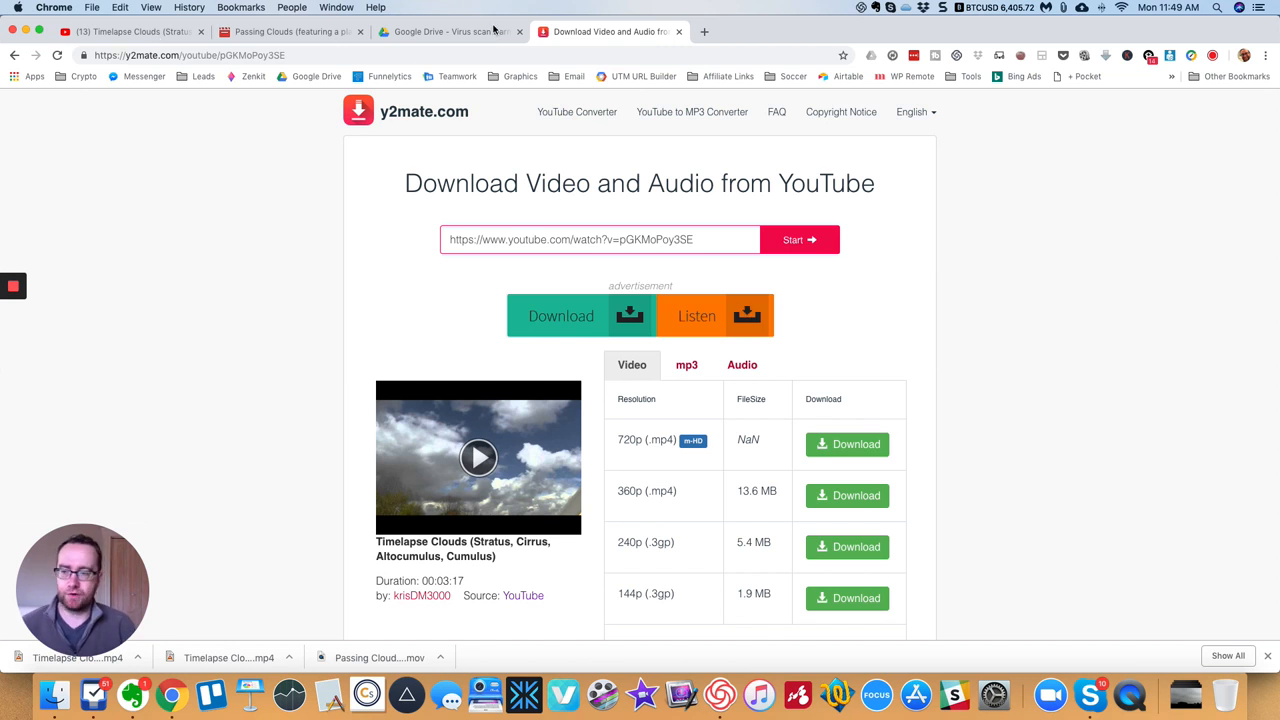
{"action": "mouse_move", "coordinate": [608, 38]}
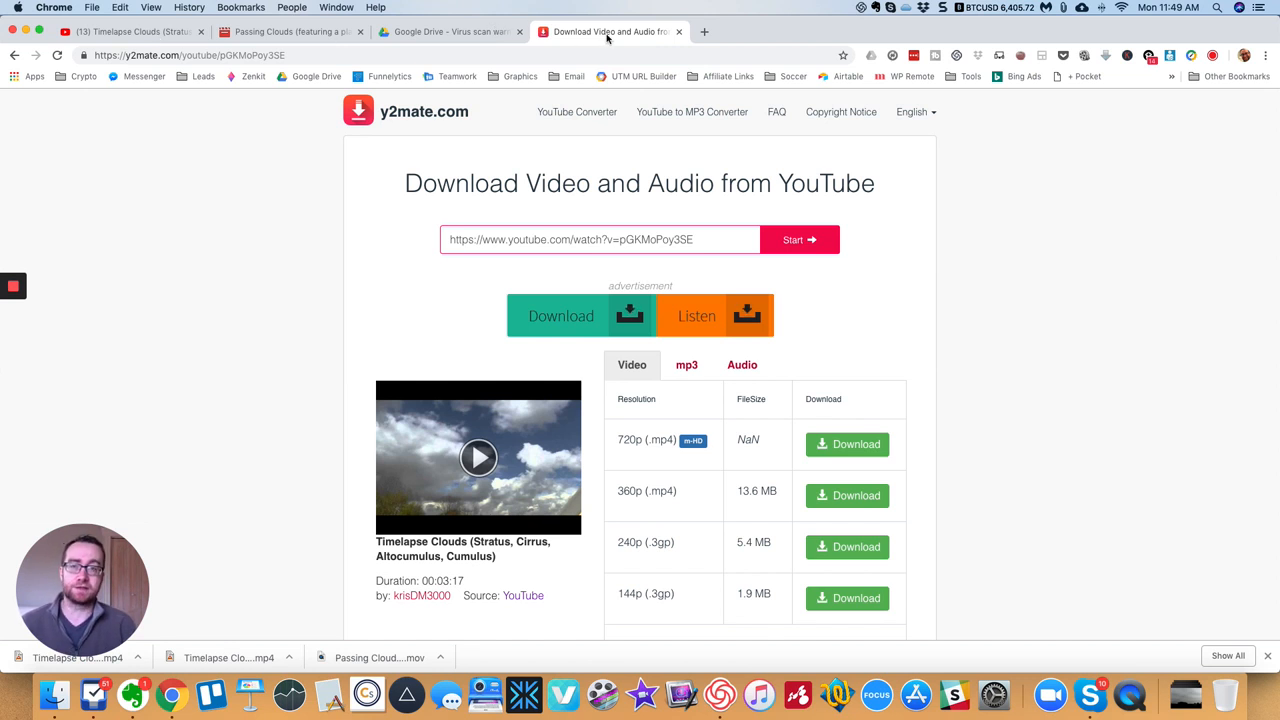
Step: Switch back to the Timelapse Clouds video tab and scroll to its description and comments
{"action": "left_click", "coordinate": [450, 32]}
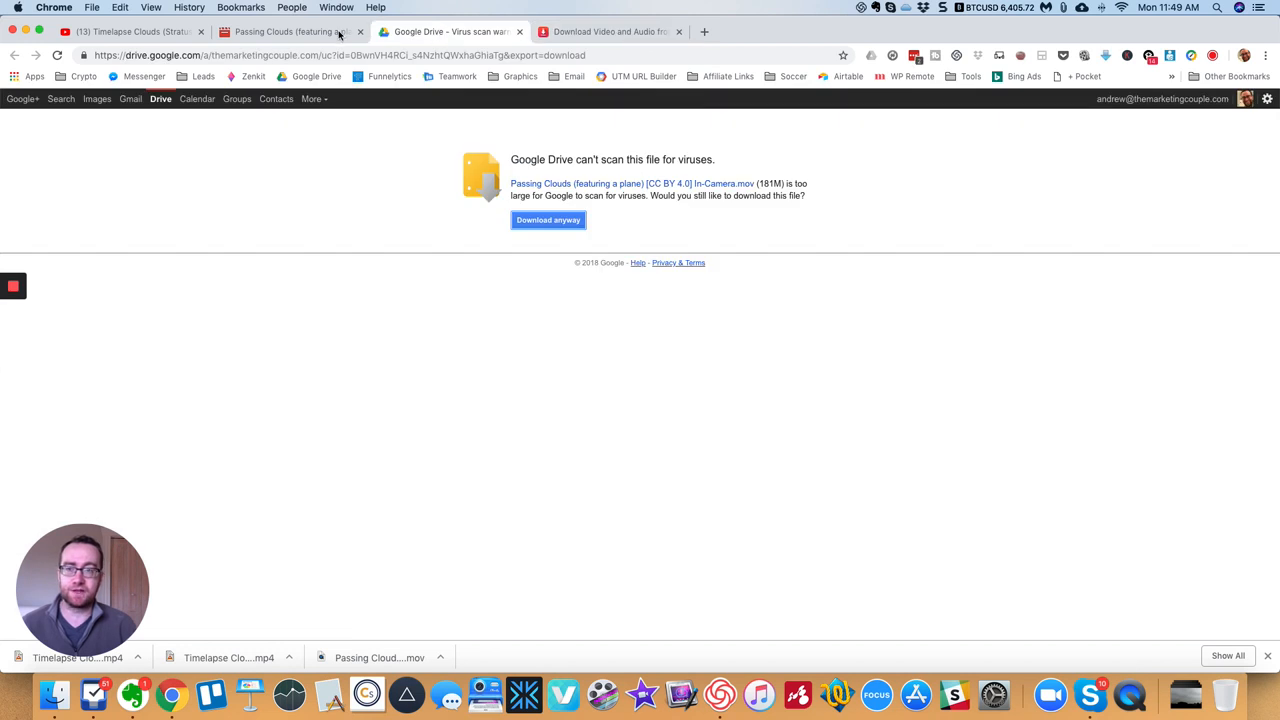
{"action": "left_click", "coordinate": [130, 32]}
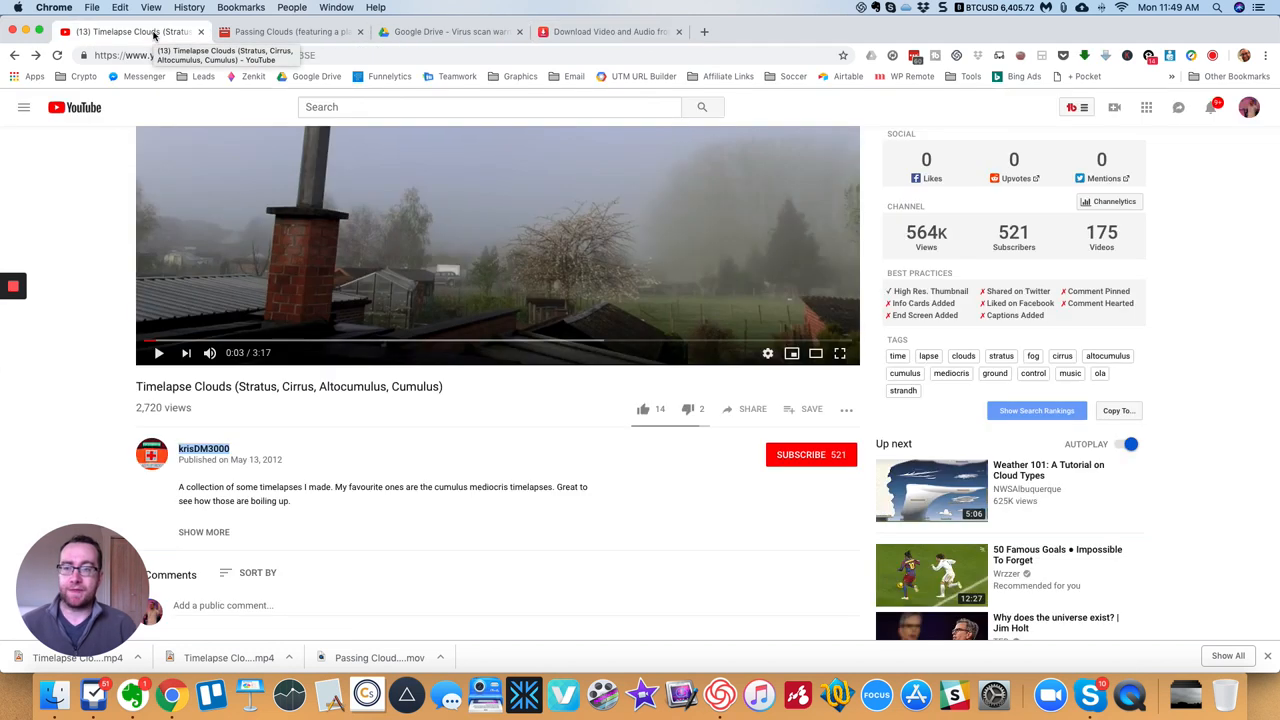
{"action": "mouse_move", "coordinate": [336, 328]}
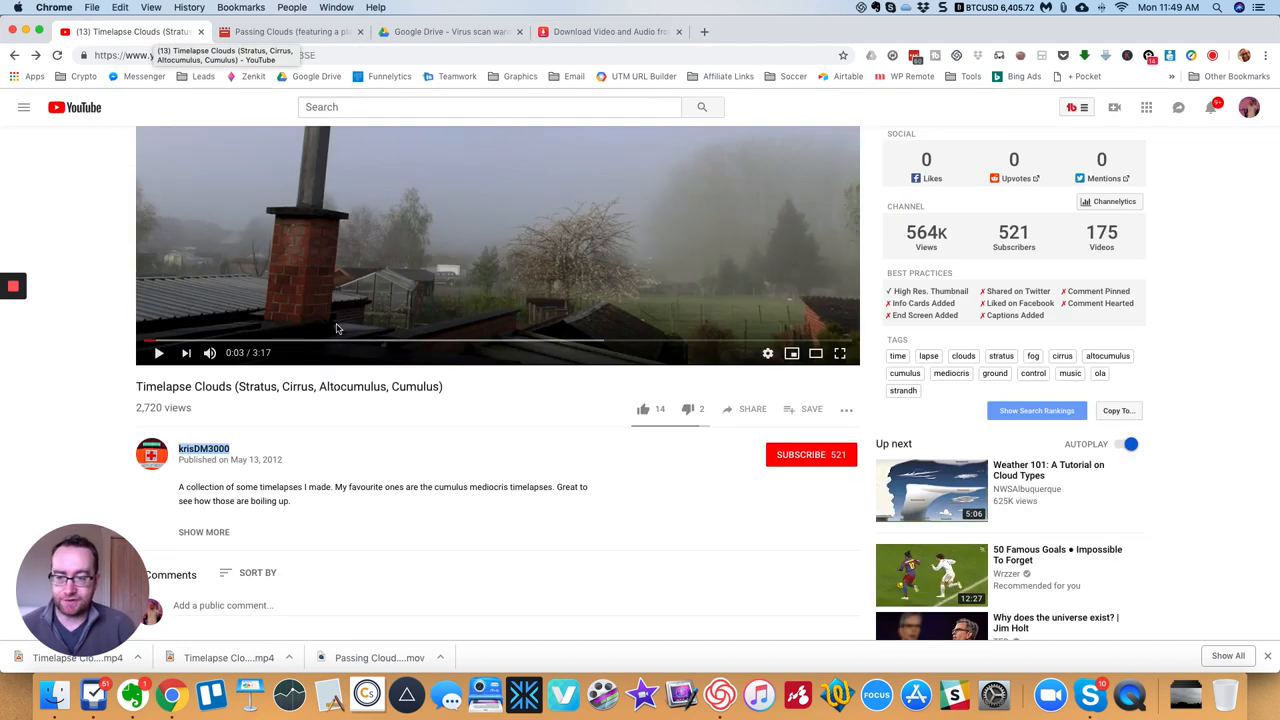
{"action": "scroll", "scroll_direction": "down", "scroll_amount": 3}
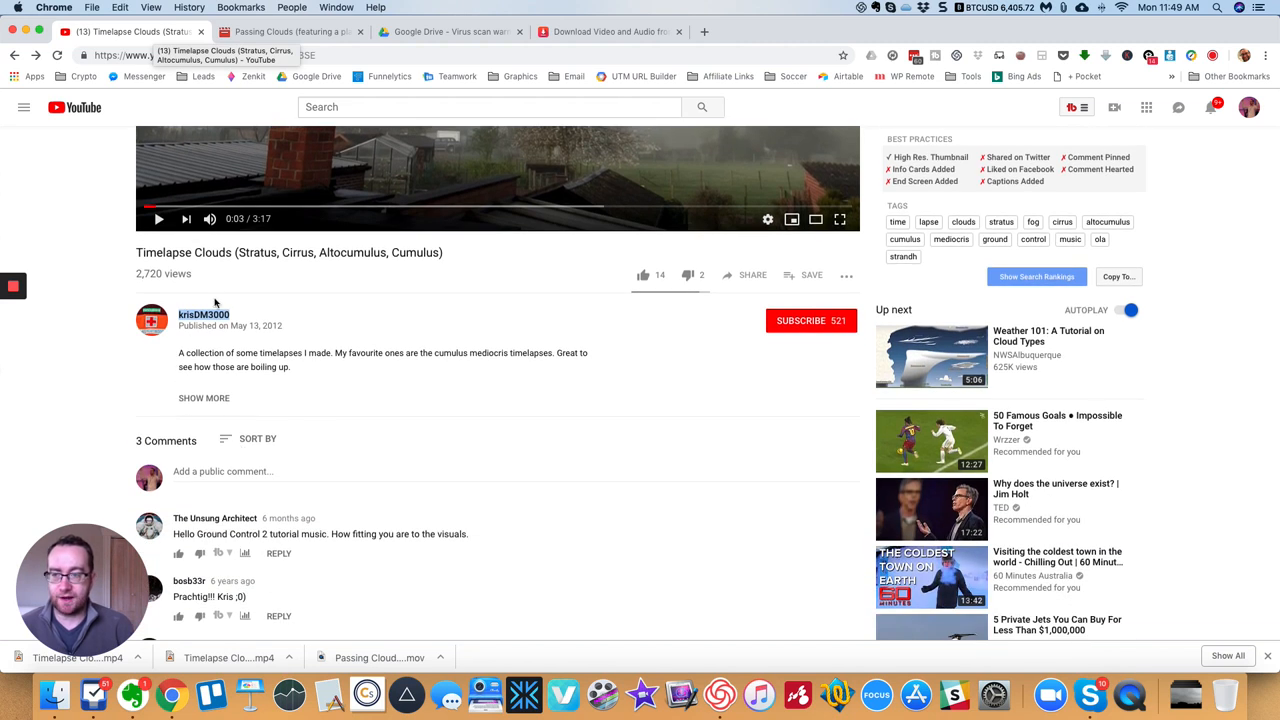
{"action": "mouse_move", "coordinate": [204, 314]}
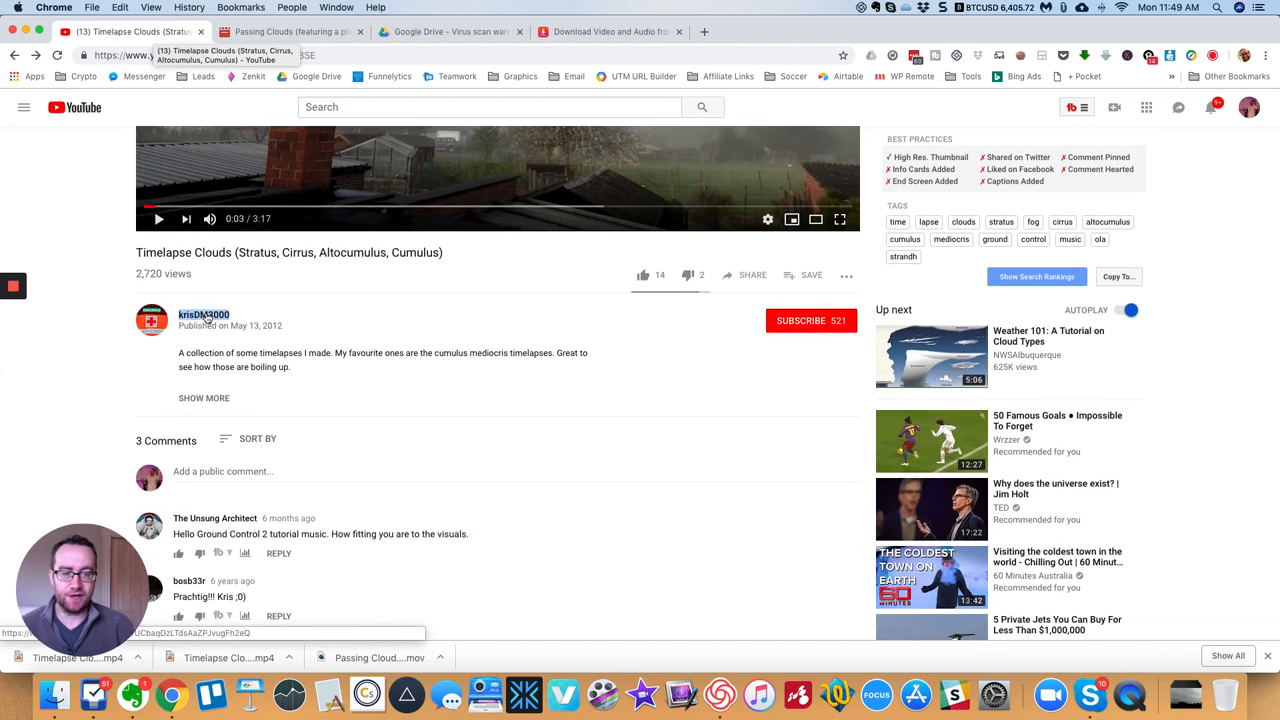